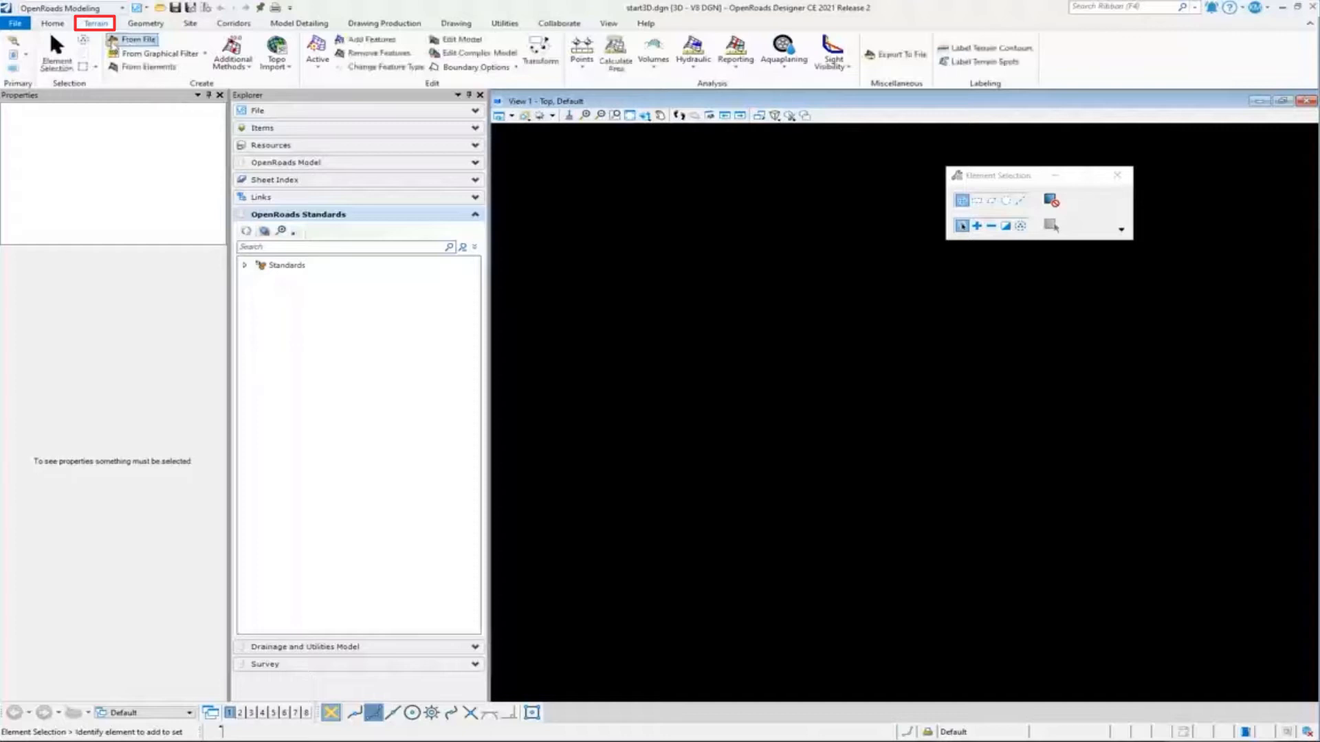
Show the Terrain ribbon tools in the start3D file
click(139, 40)
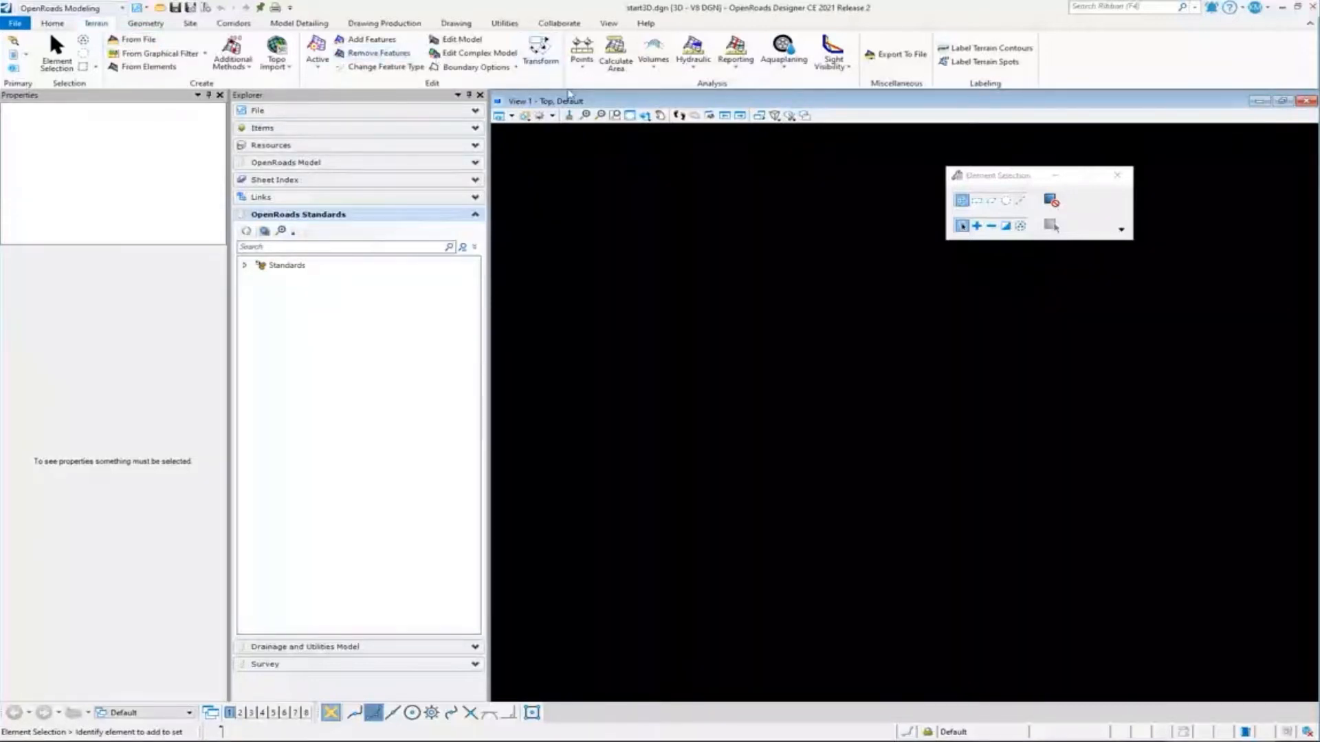
mouse_move(136, 38)
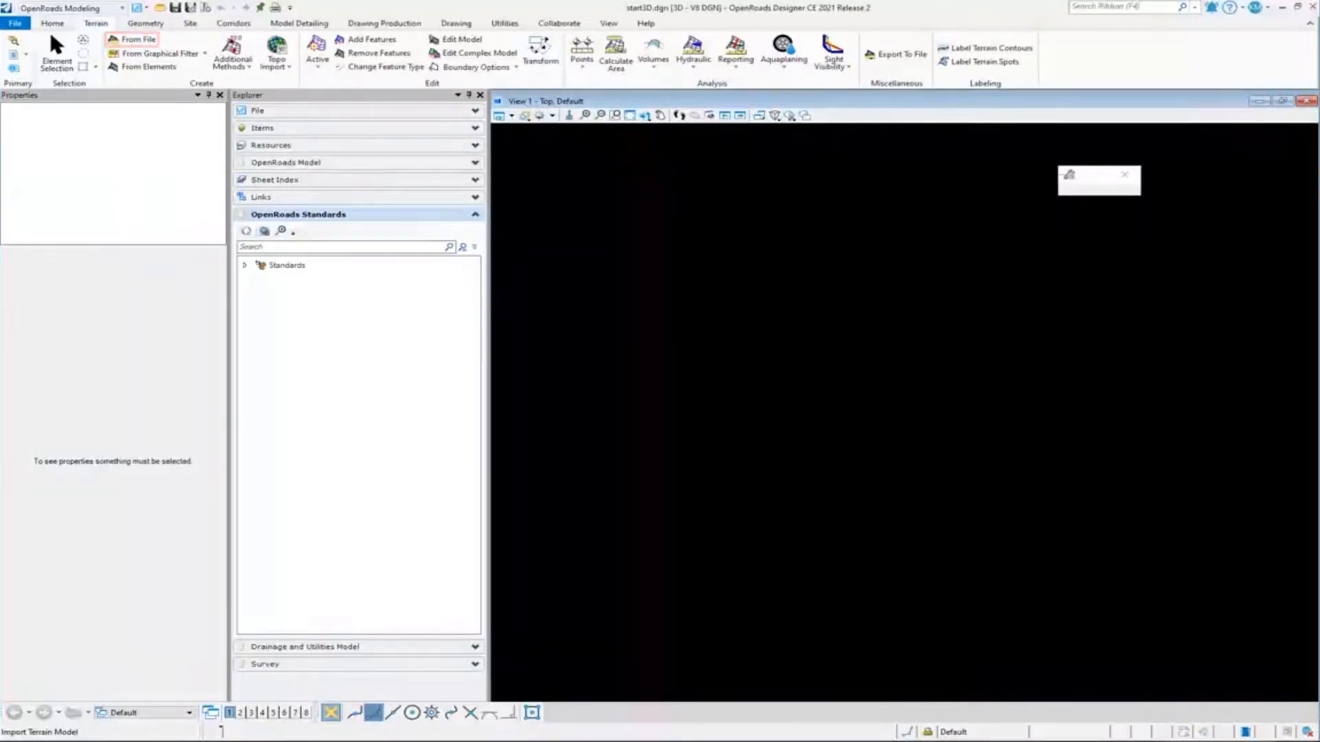
Import Hwy12Topo.dtm as a terrain using the Existing Boundary feature definition
click(137, 39)
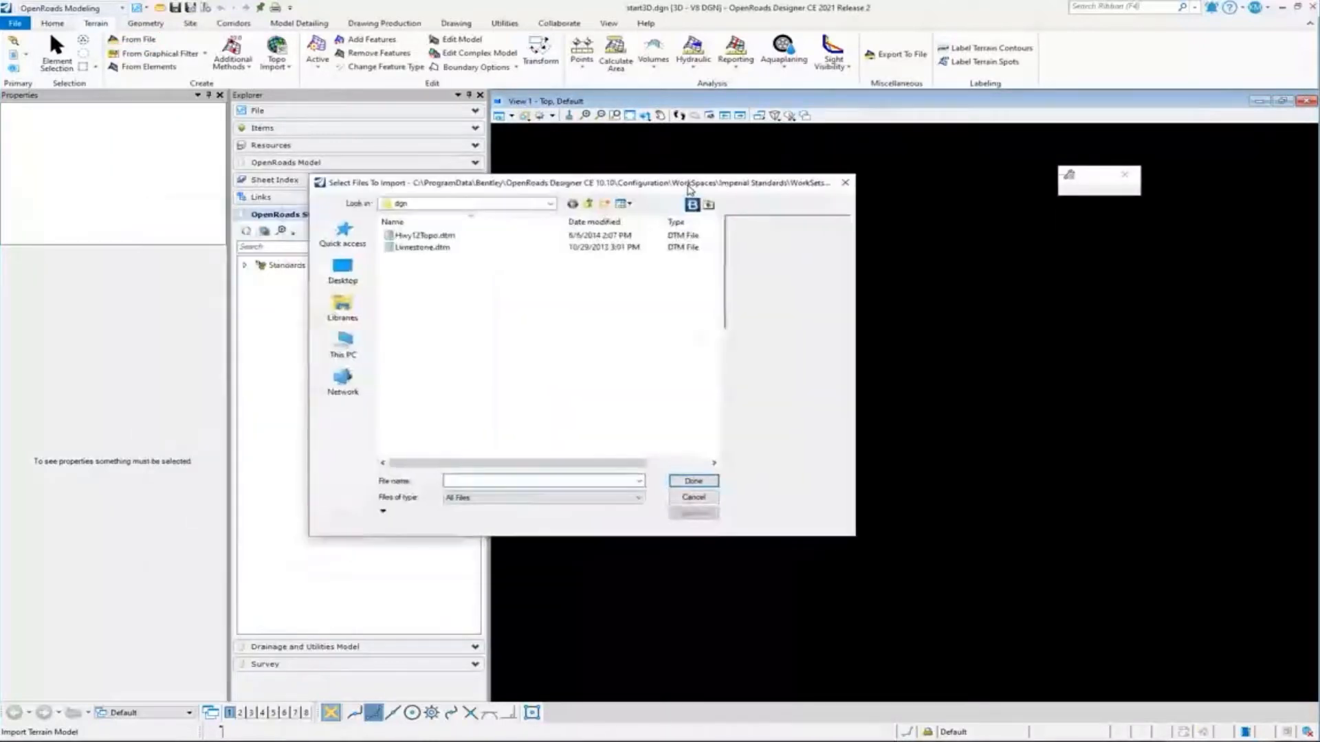
click(423, 235)
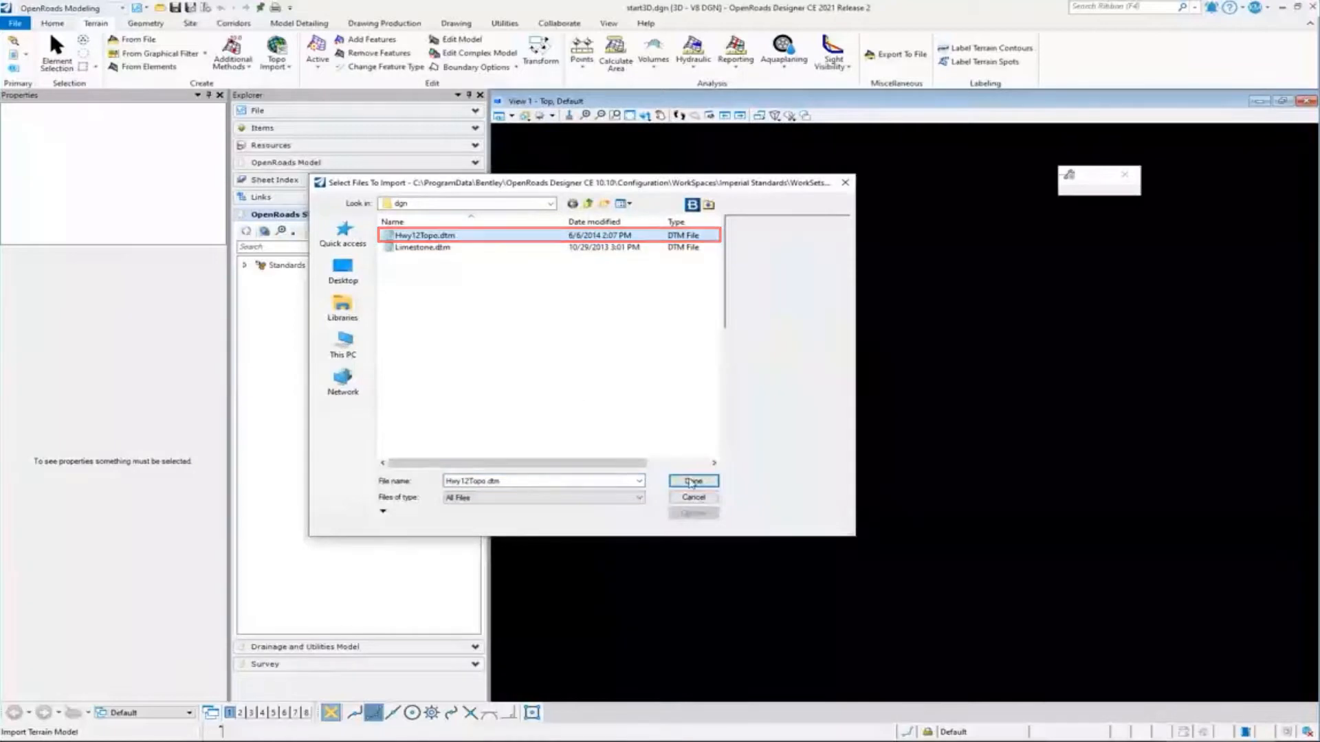
click(692, 480)
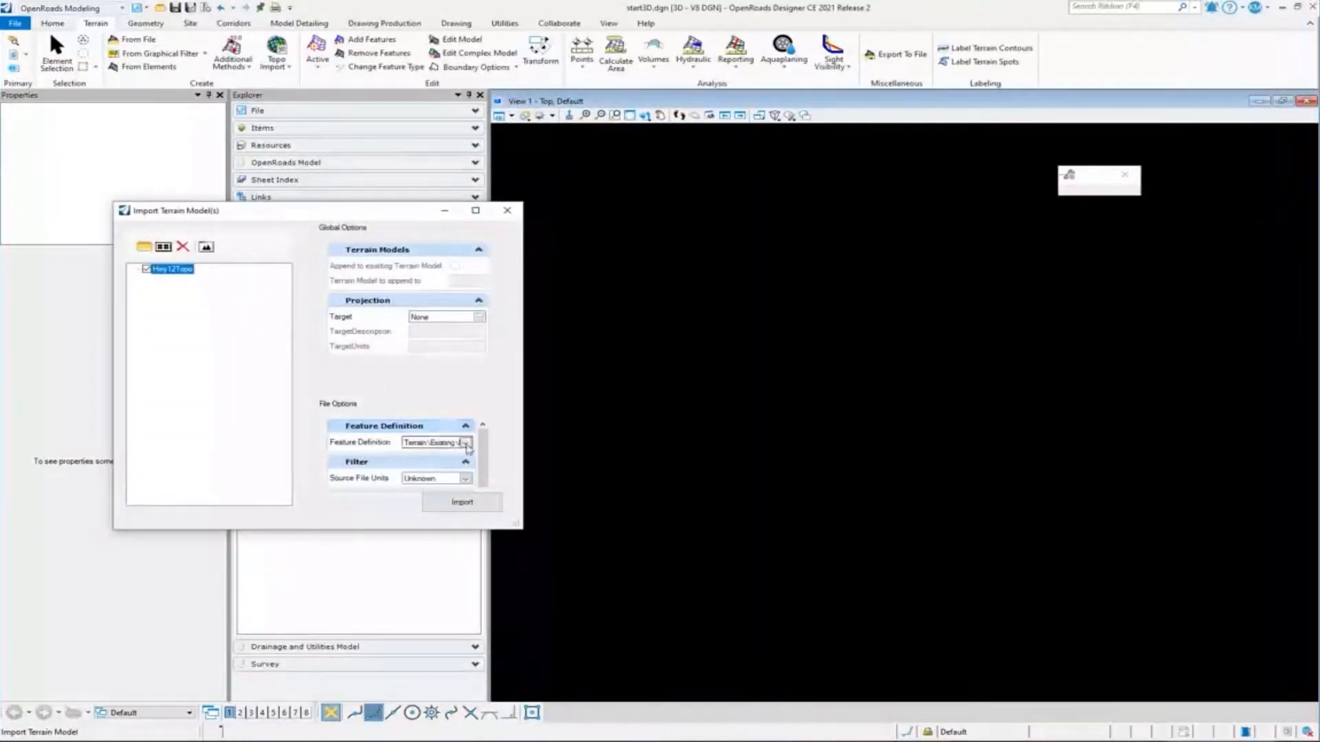
click(464, 442)
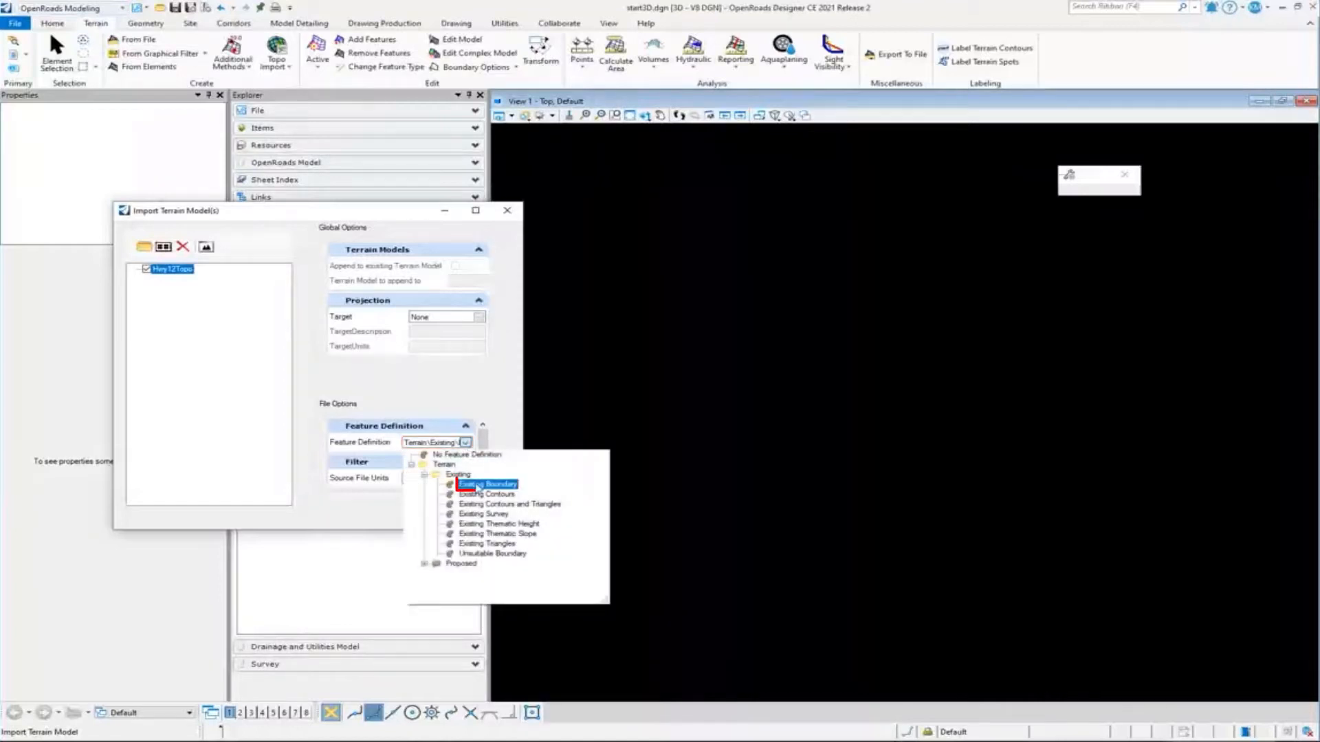
click(487, 484)
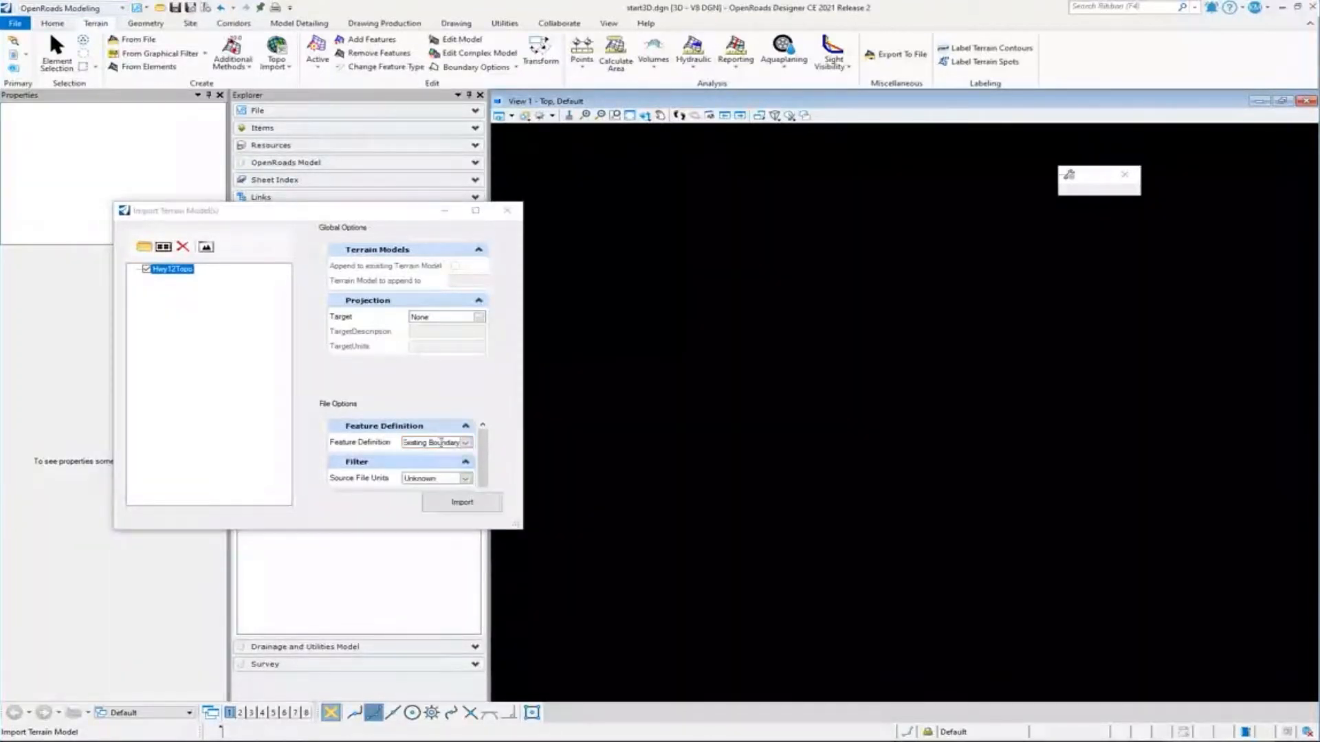
click(461, 502)
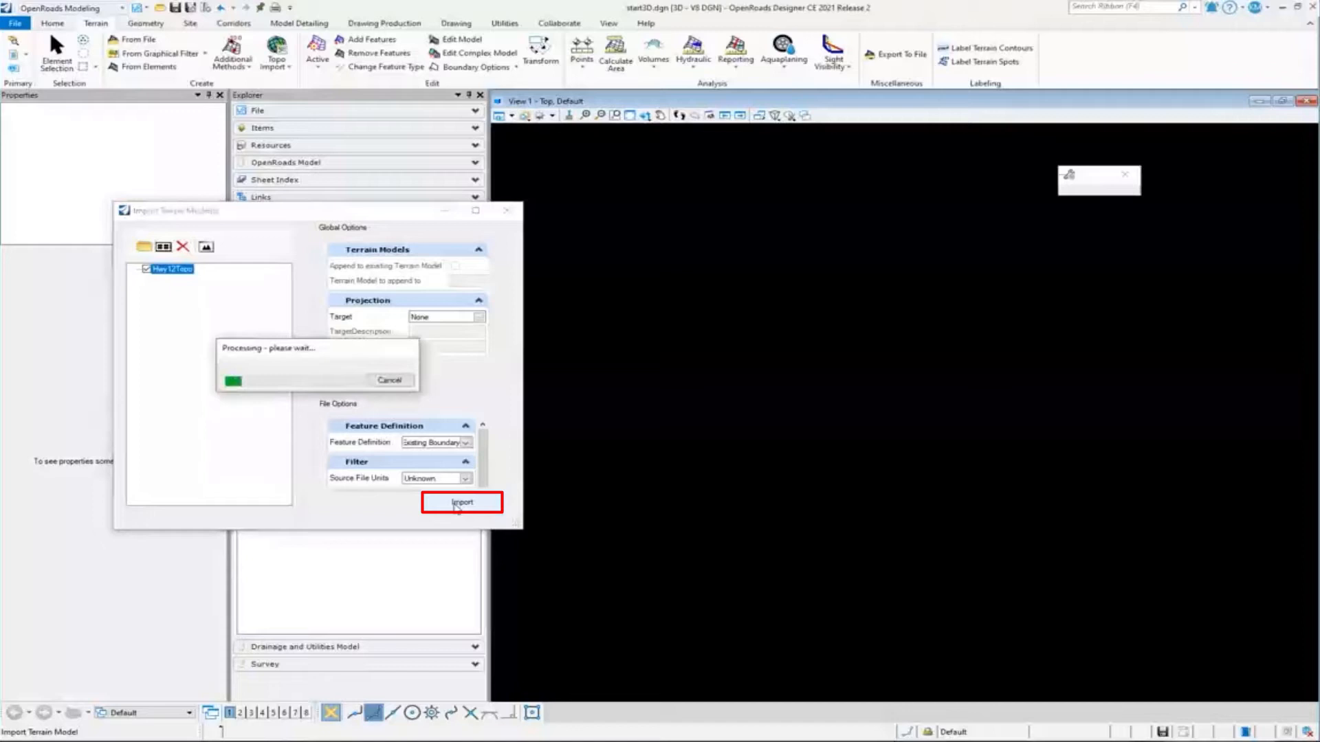
click(461, 503)
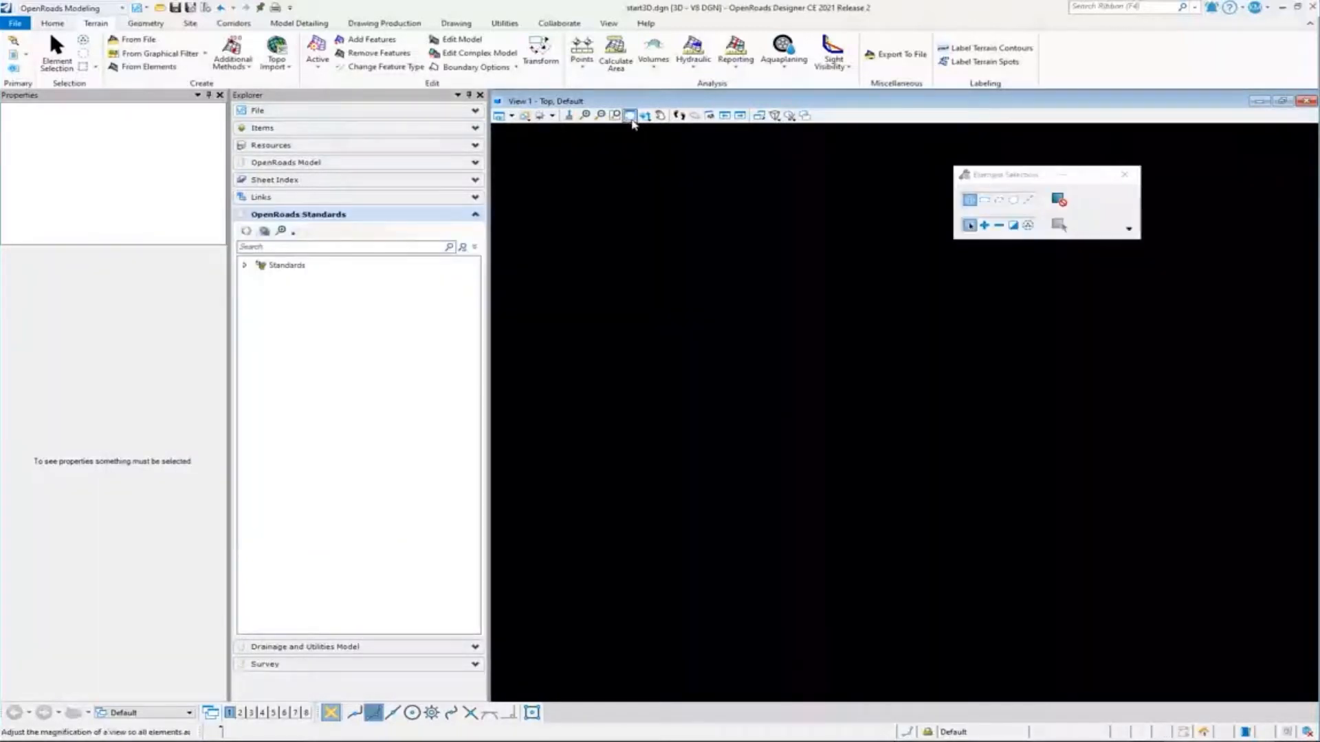
Fit View 1 to all elements so the Hwy12Topo boundary appears
click(630, 115)
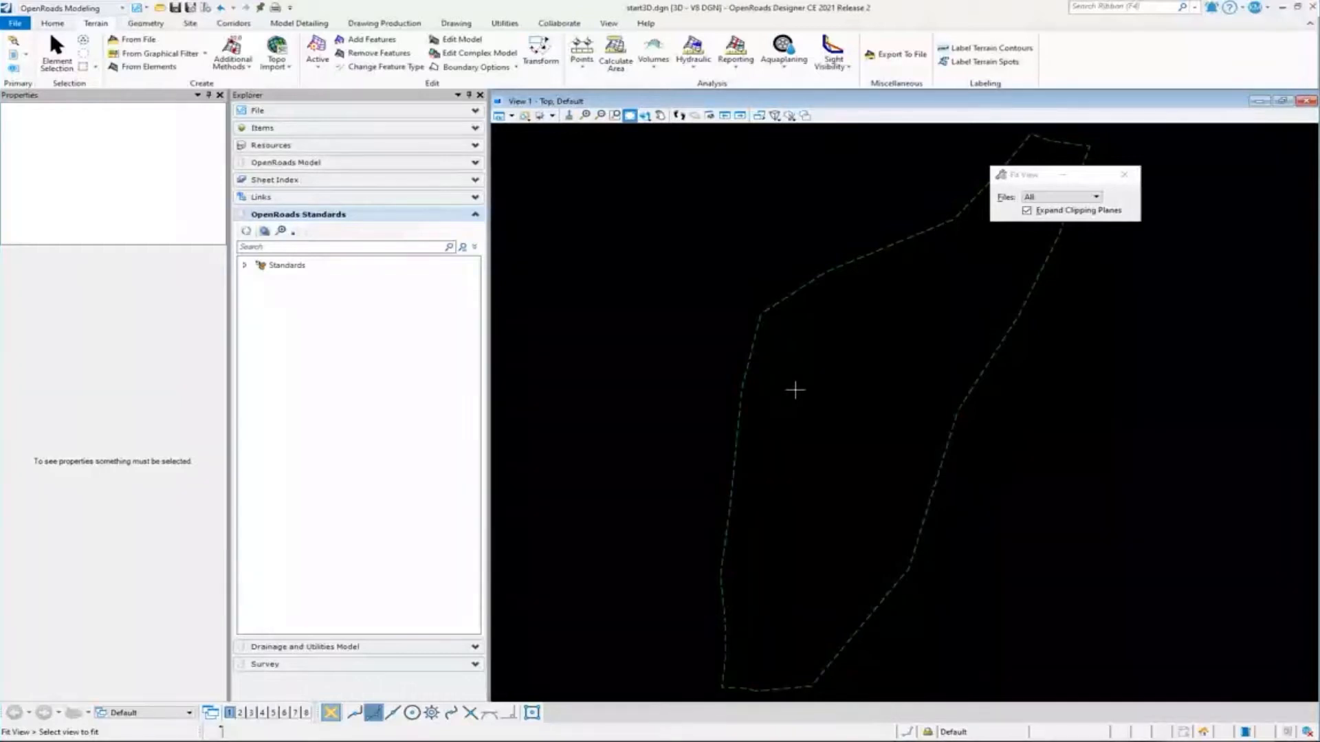
mouse_move(731, 389)
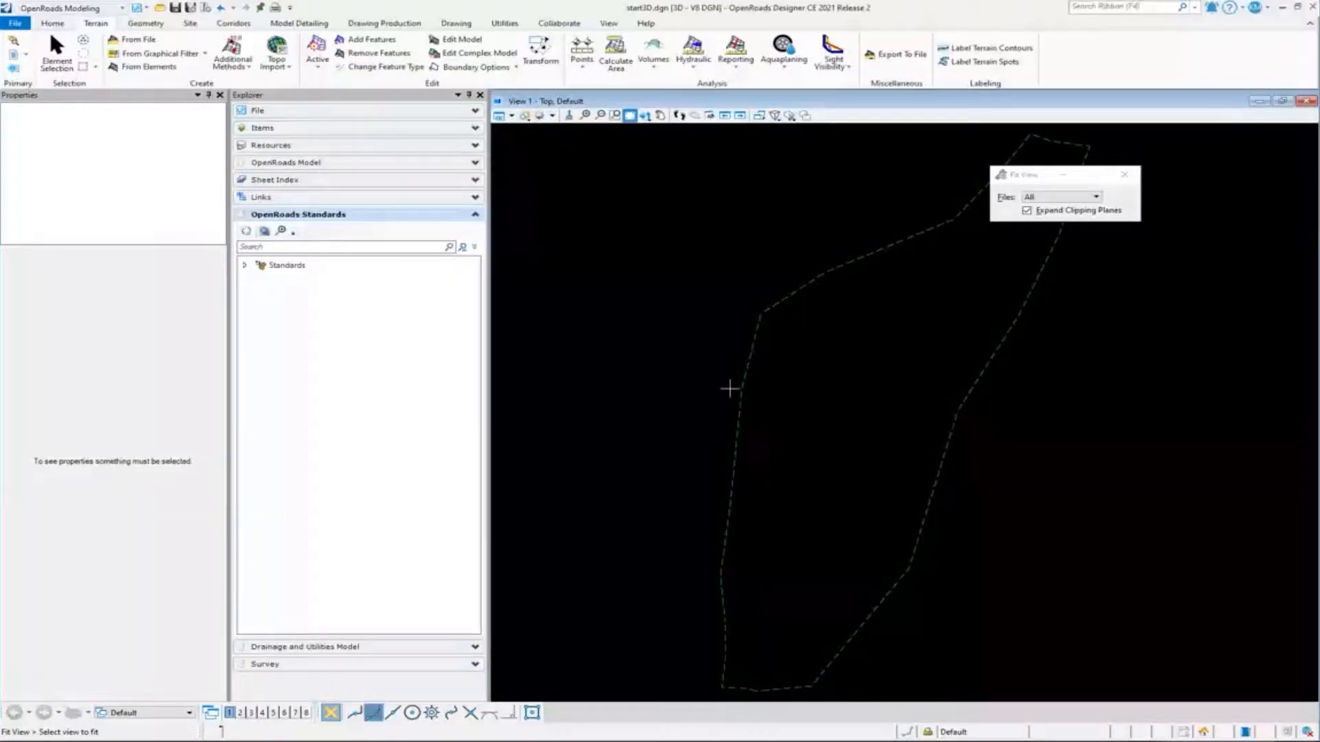
mouse_move(731, 355)
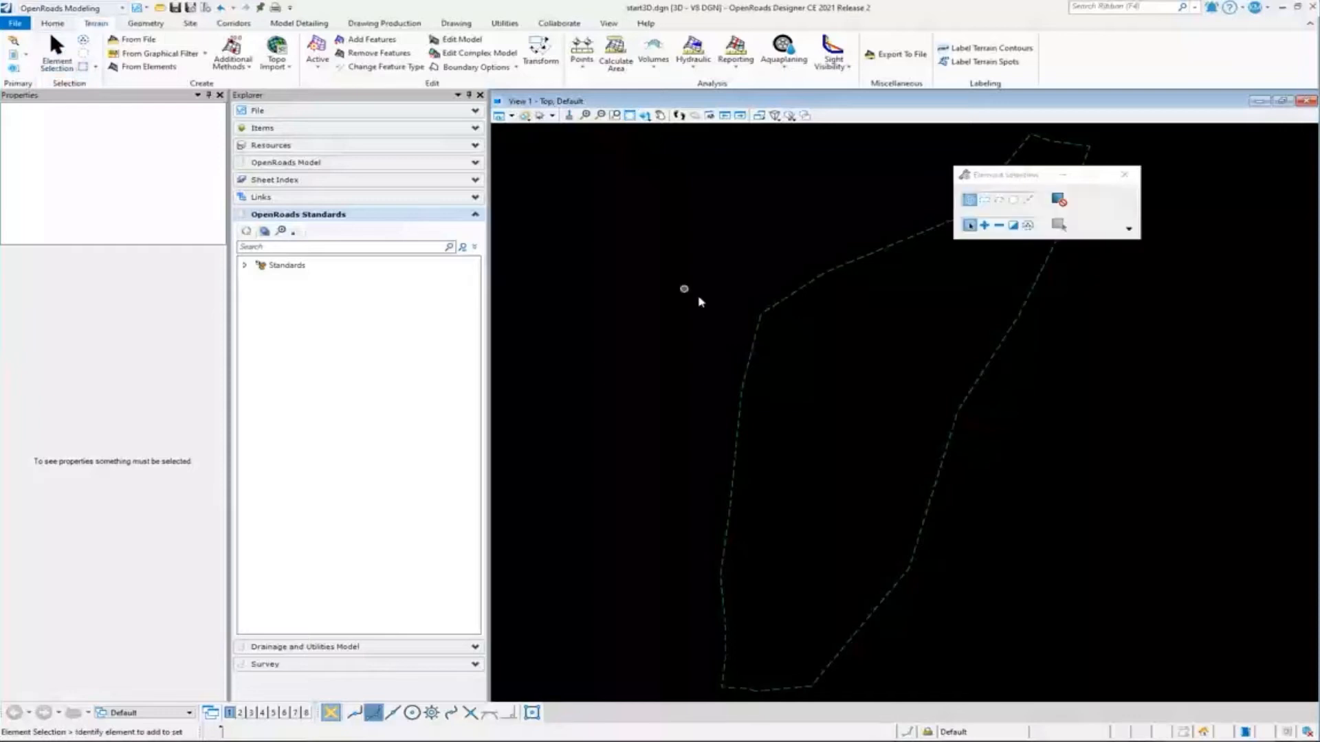
mouse_move(766, 309)
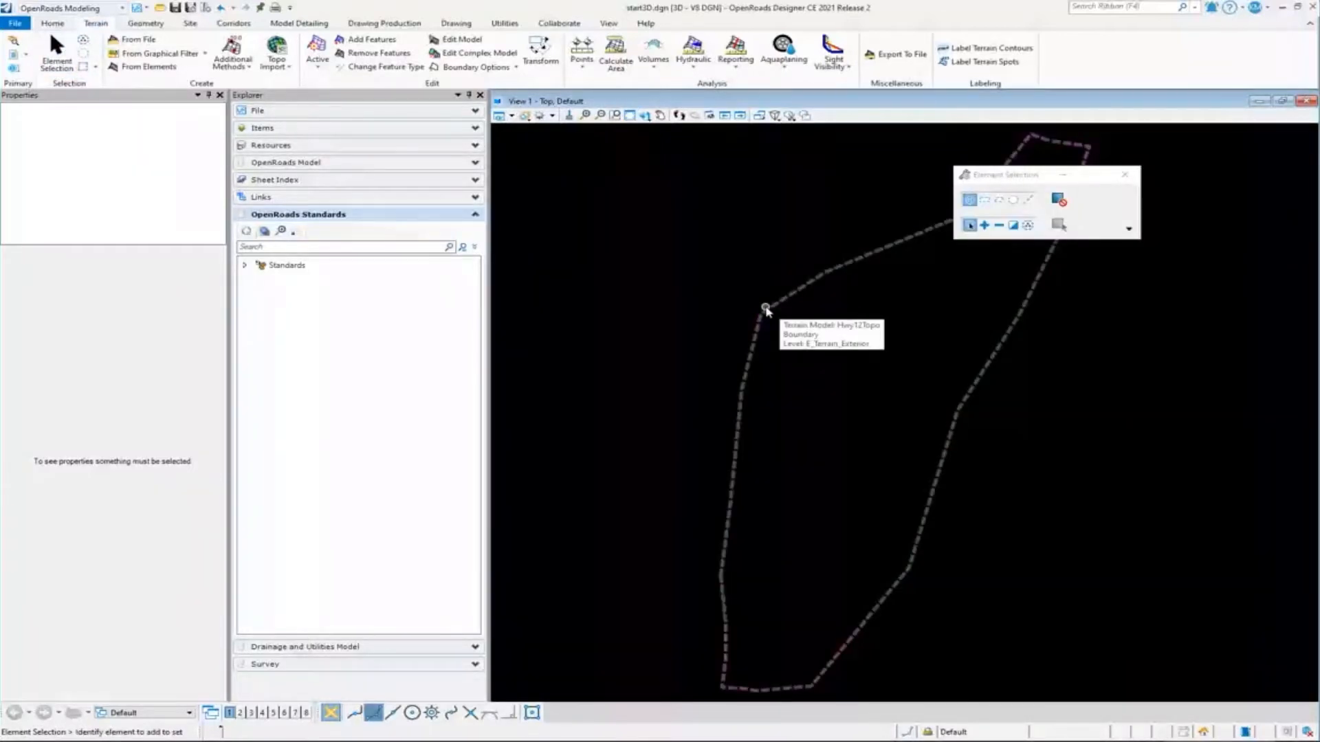
mouse_move(421, 282)
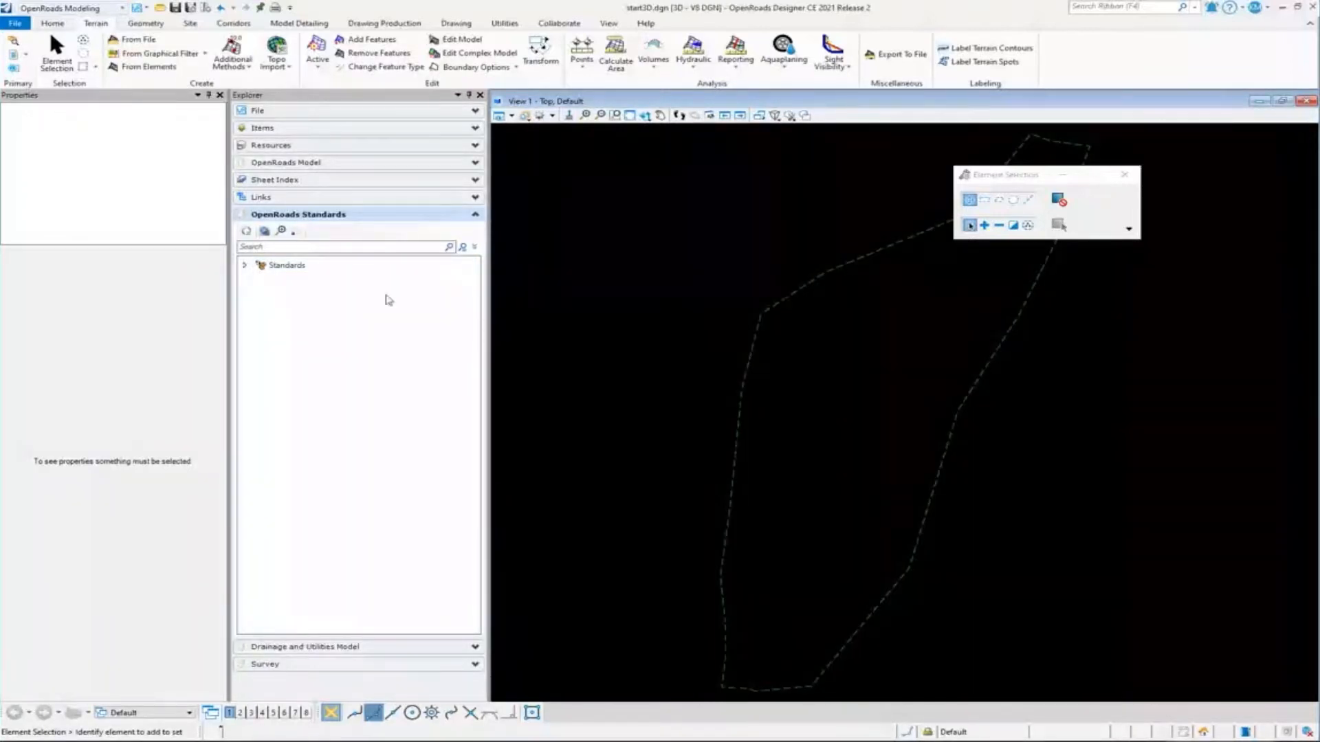
Browse start3D.dgn standards to Terrain's Existing Boundary feature definition, then collapse Feature Definitions
click(244, 265)
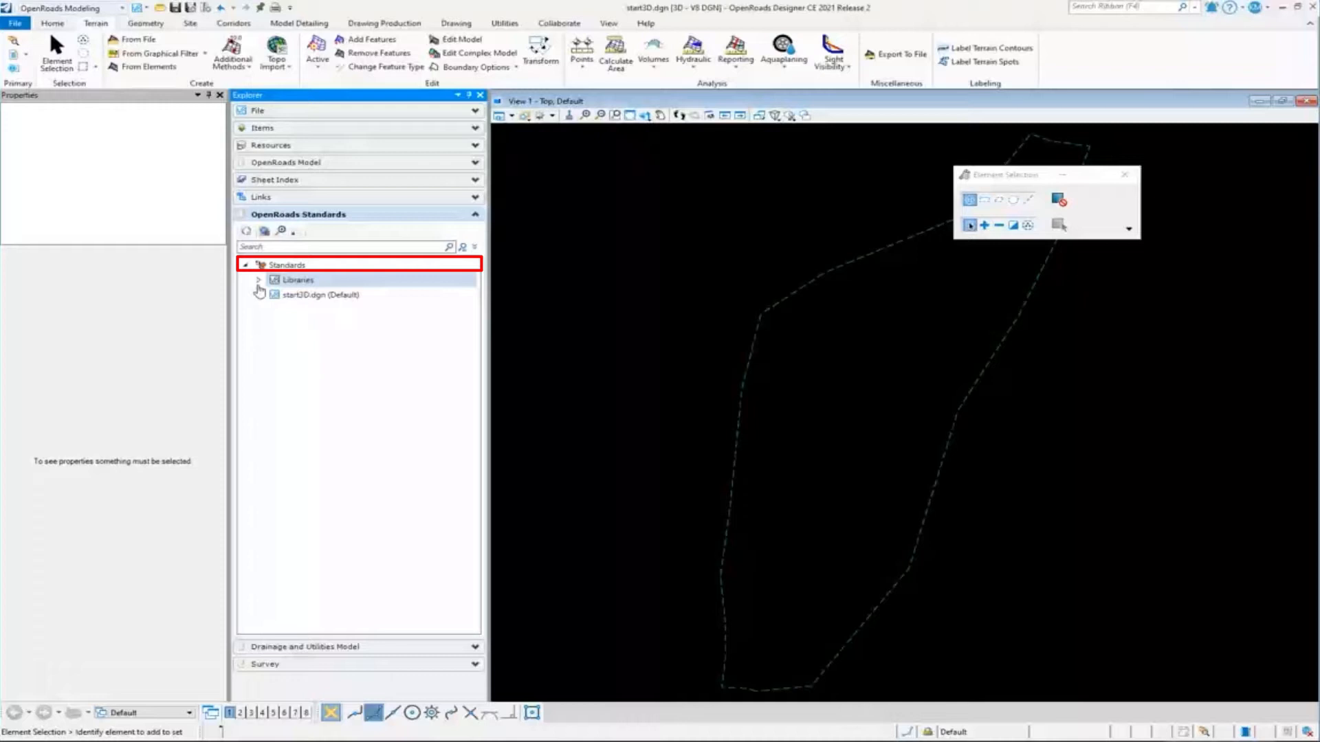
click(260, 294)
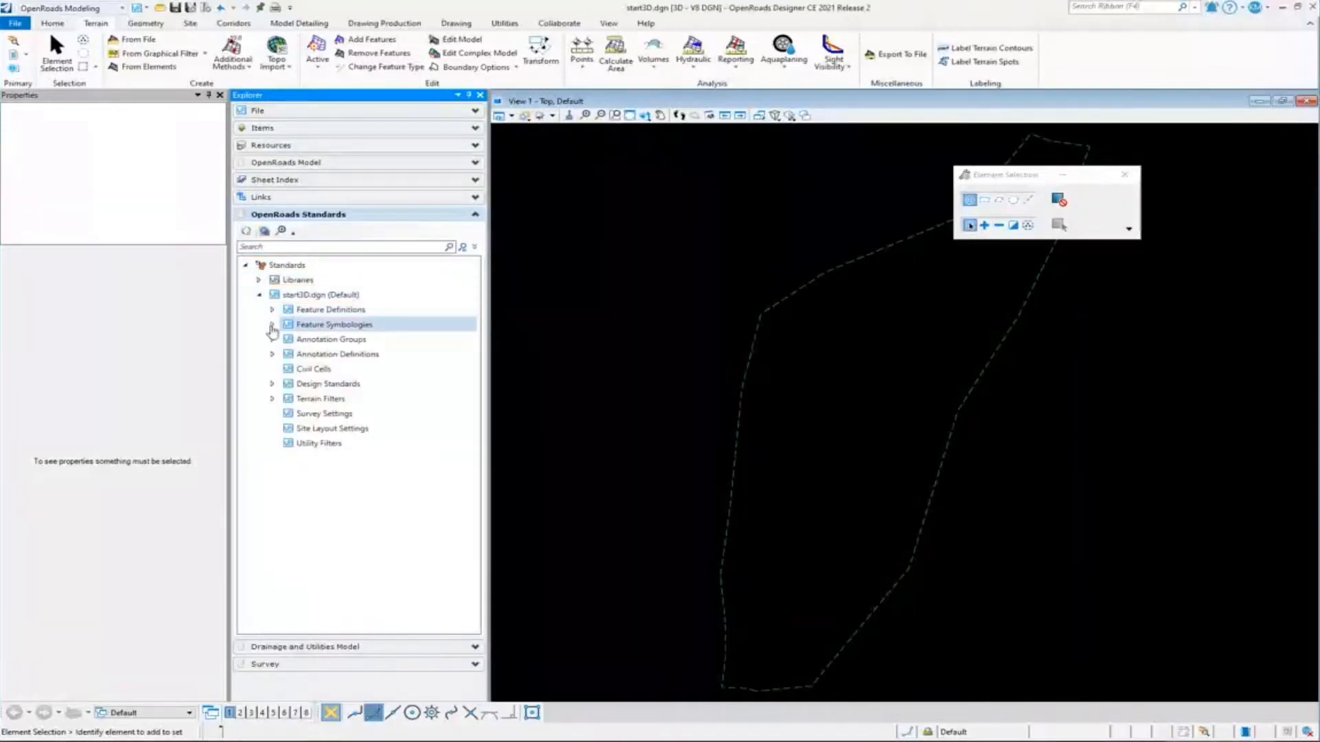
click(273, 308)
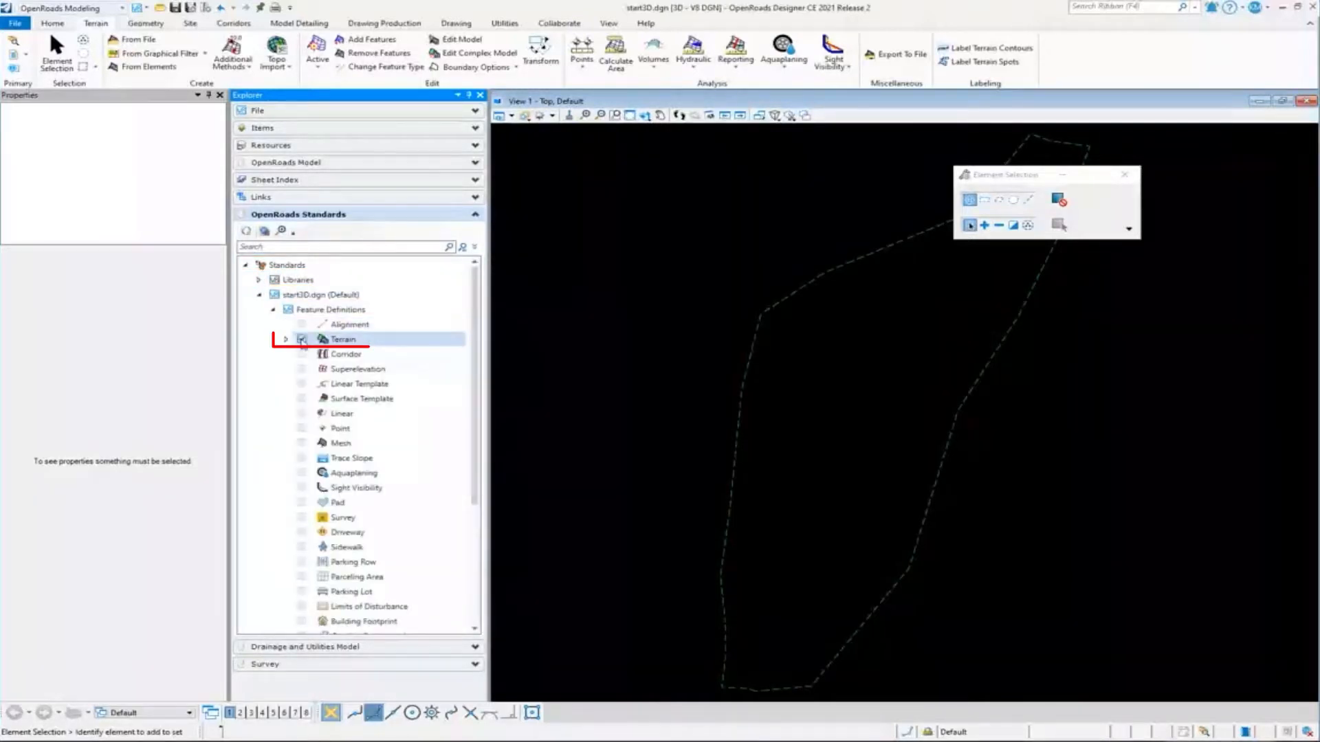
click(286, 339)
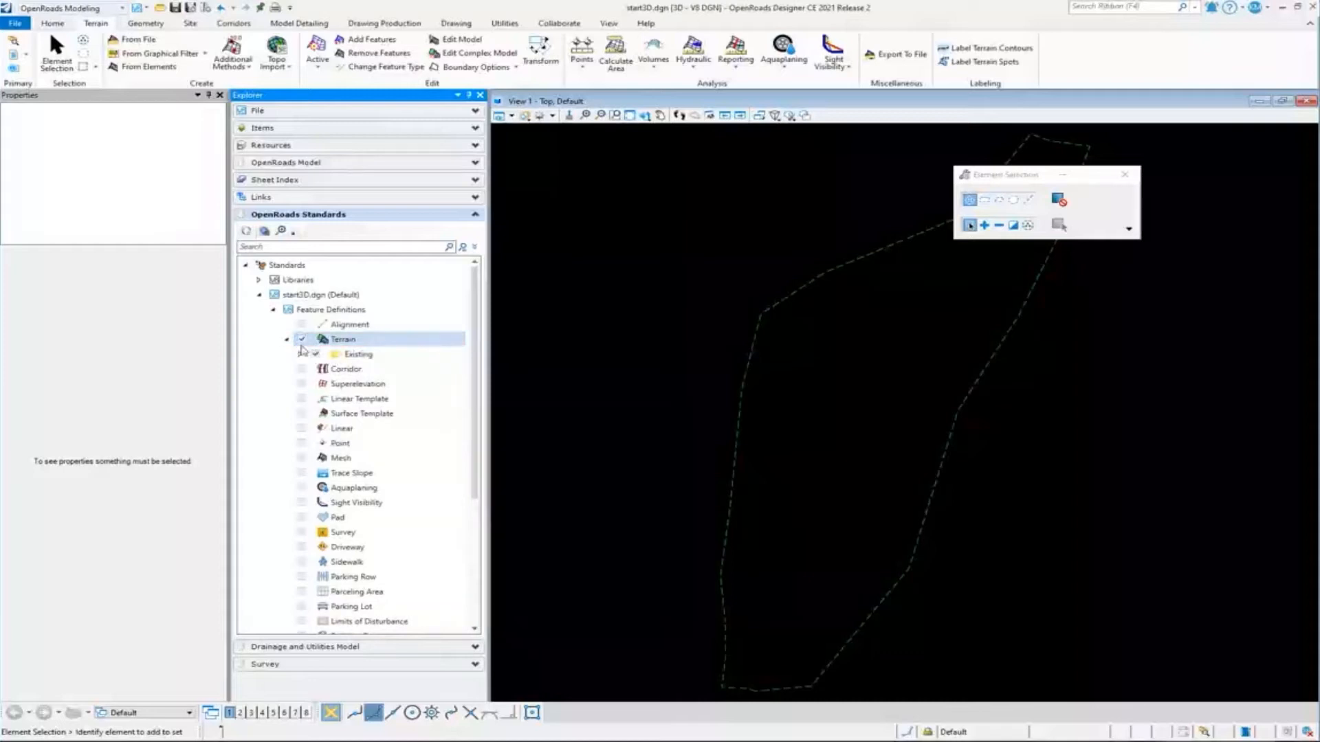
click(316, 353)
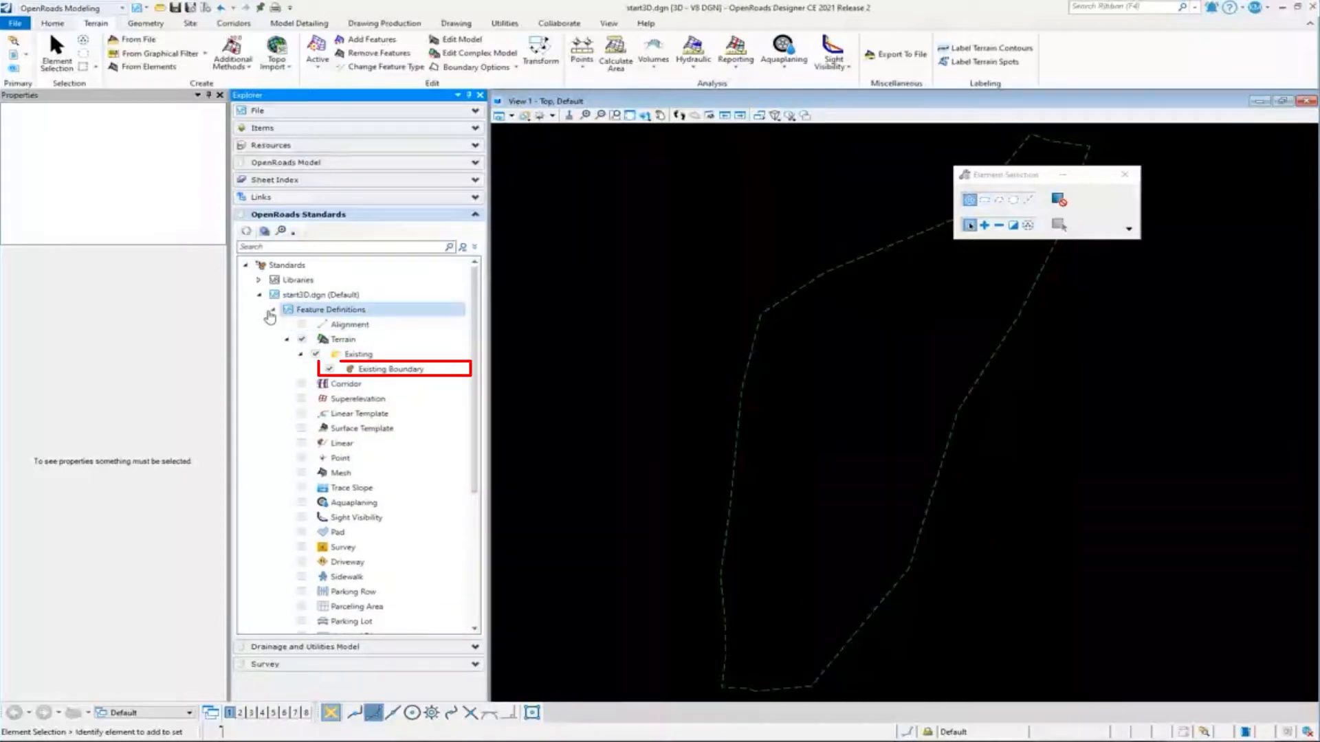
click(260, 309)
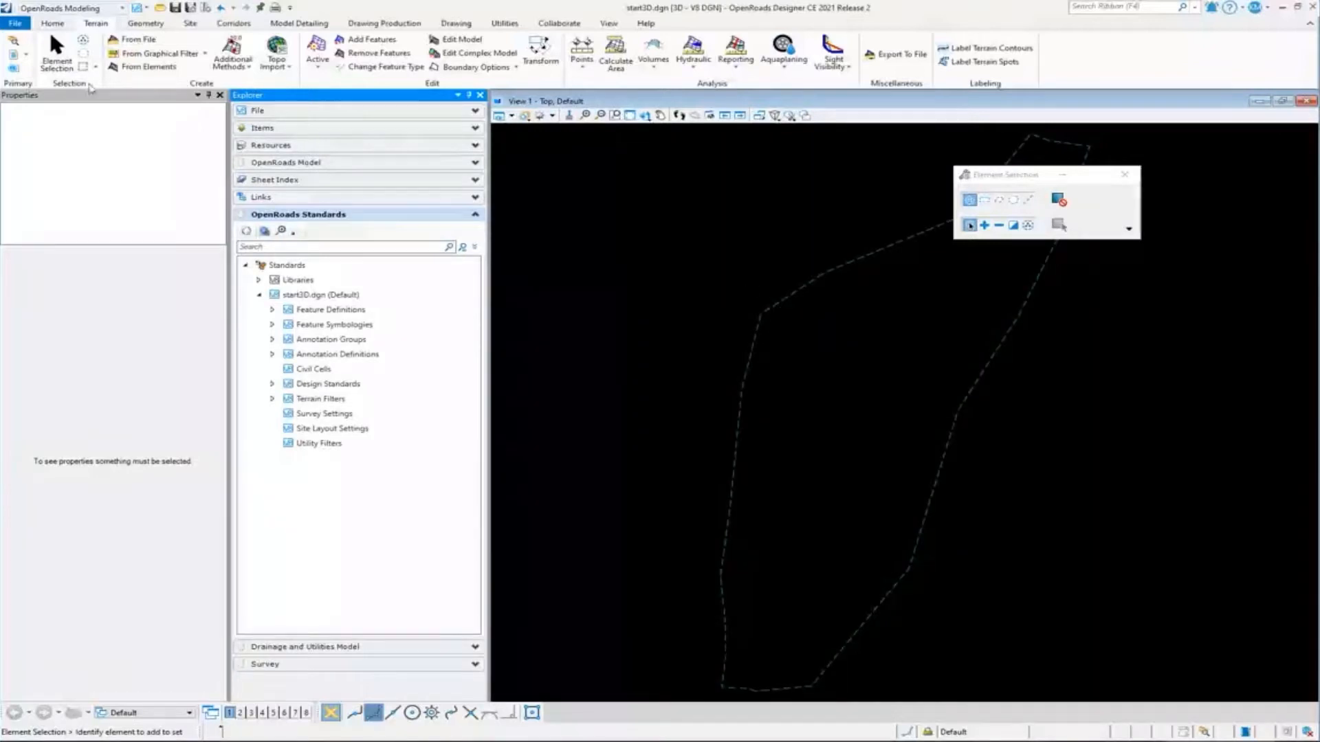
mouse_move(776, 327)
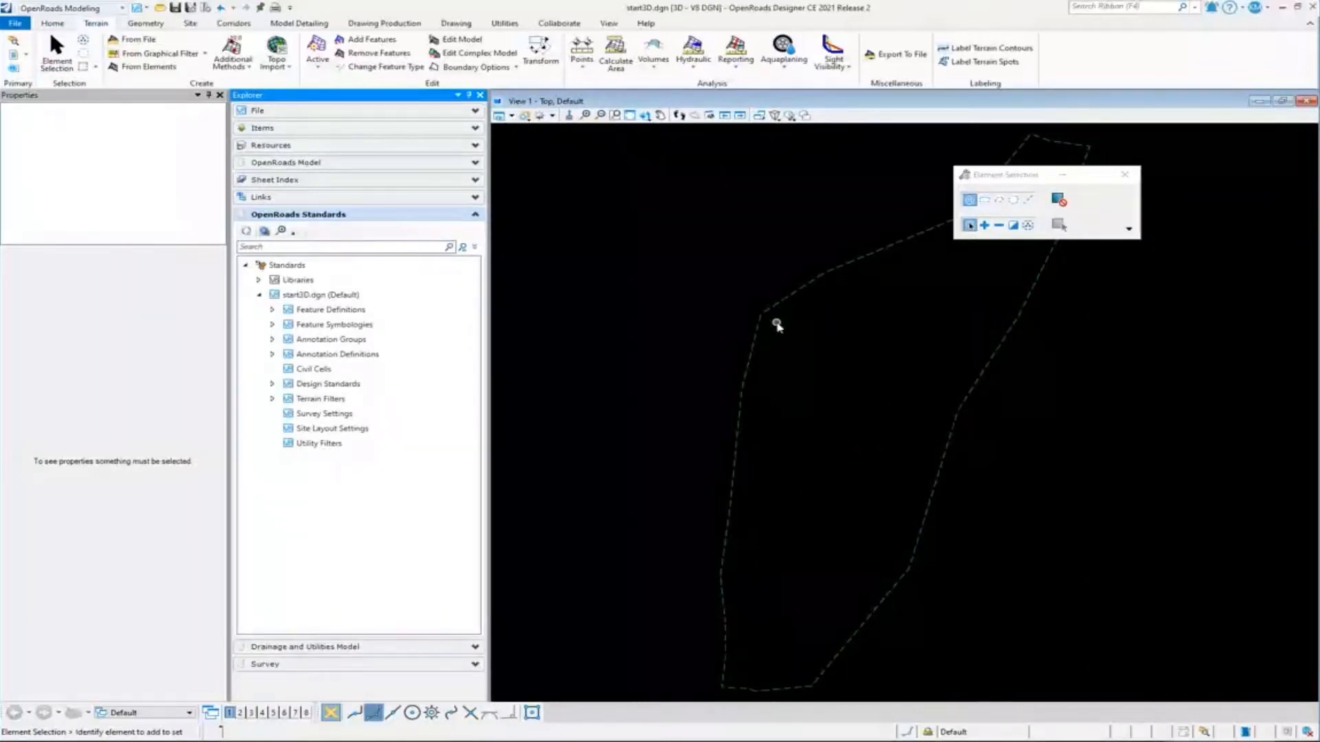
mouse_move(554, 312)
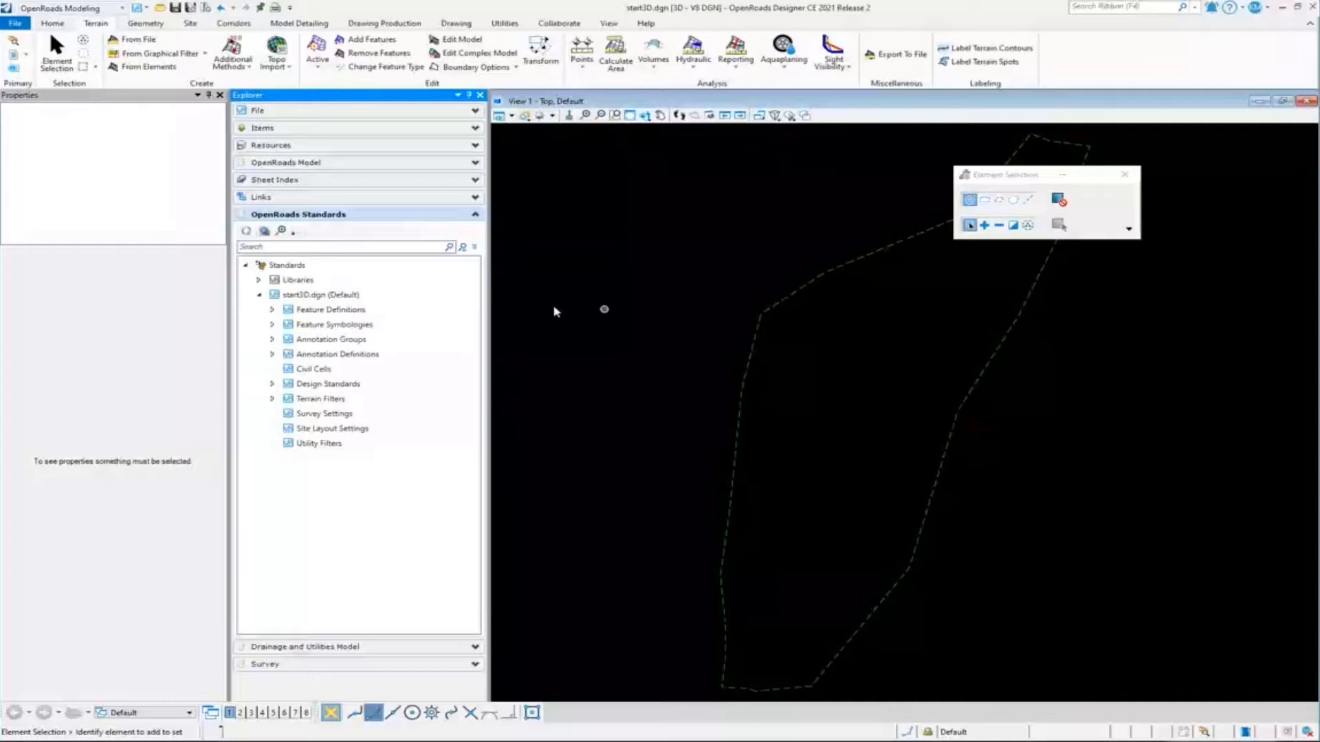
Peek at Feature Symbologies, then expand Annotation Groups down to Profile > Linear
click(273, 323)
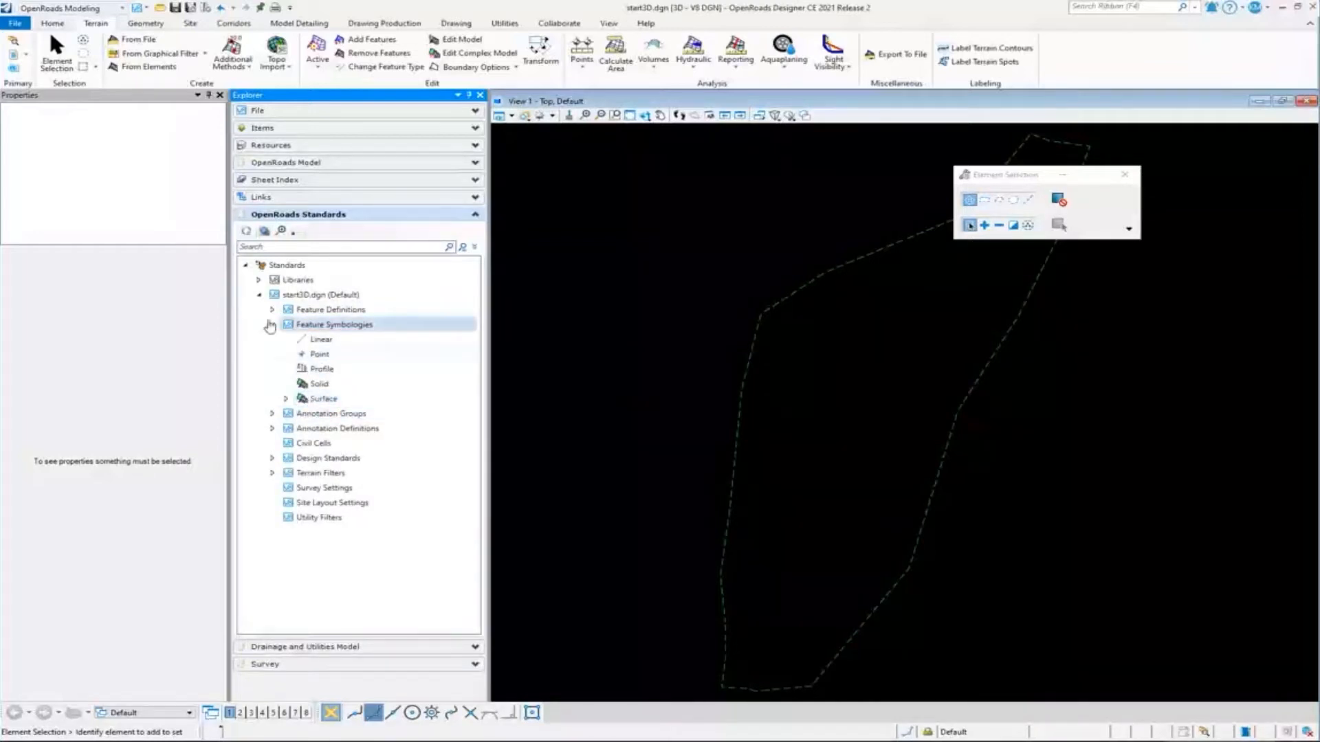
click(271, 326)
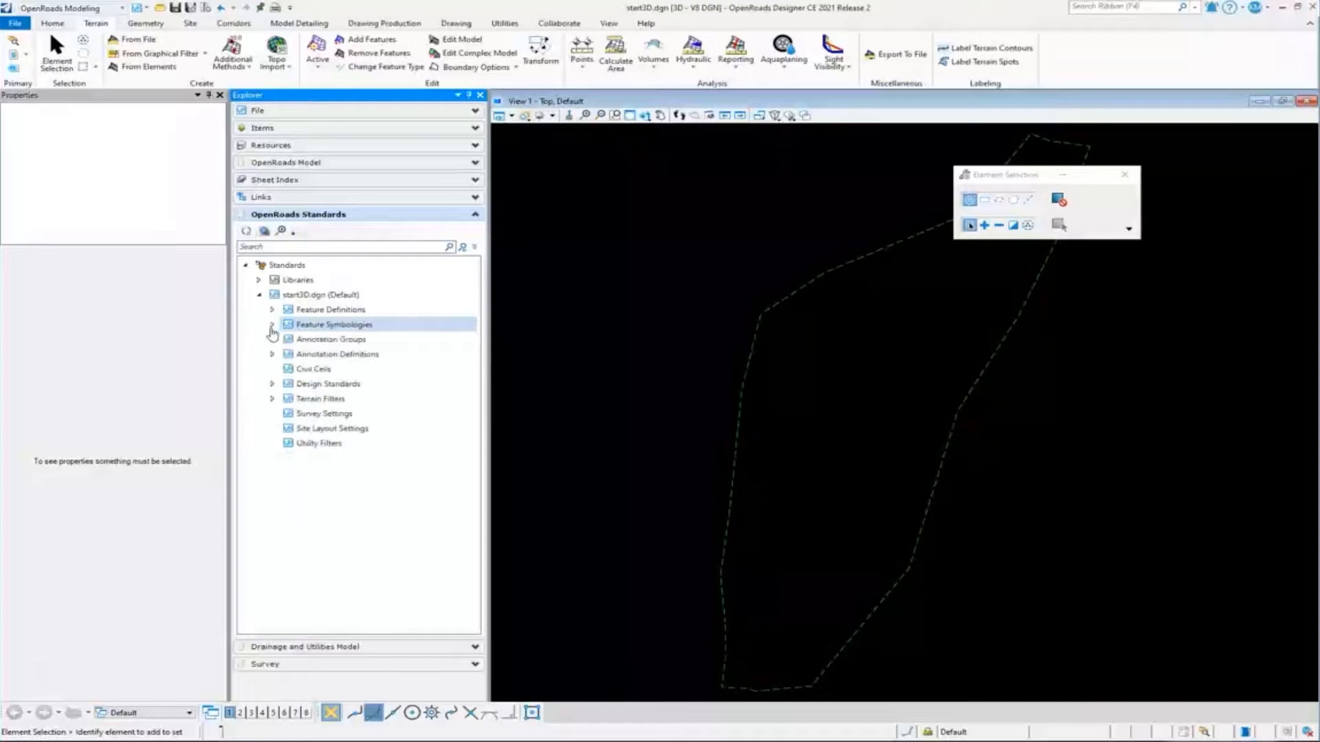
click(331, 339)
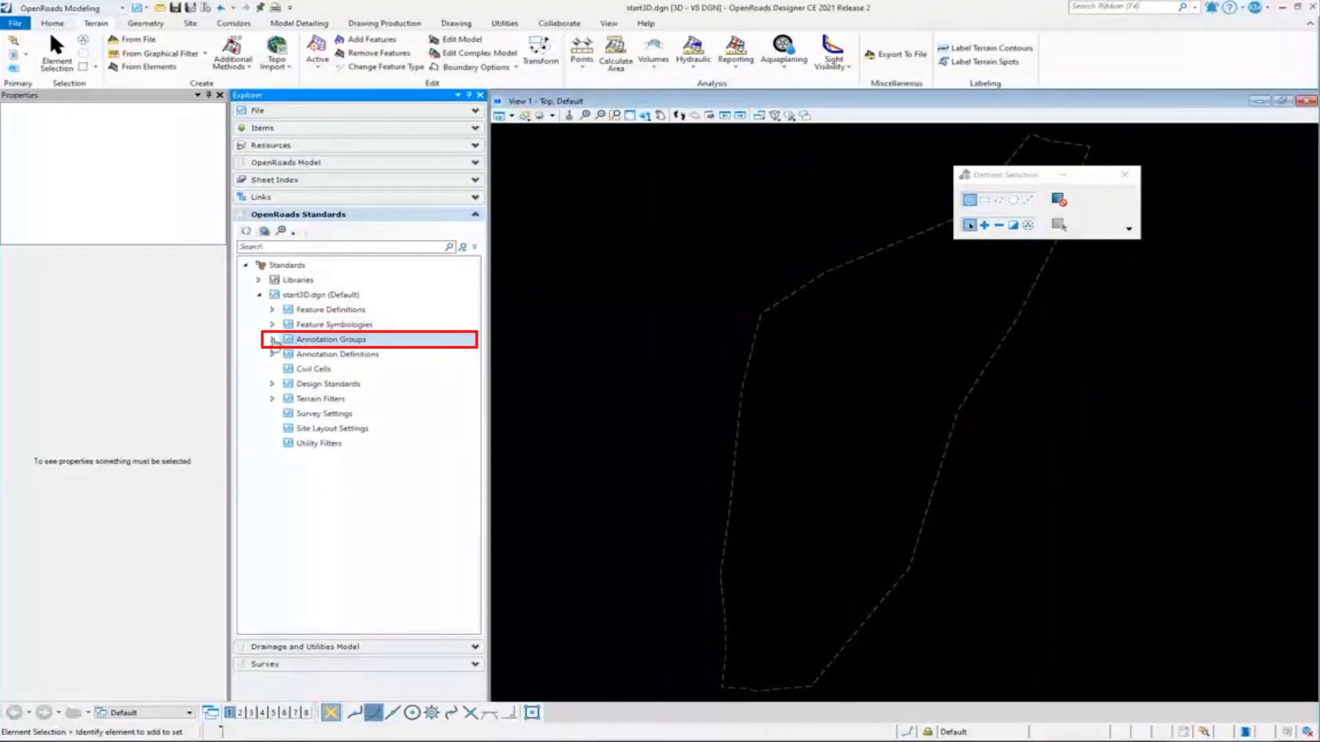
click(273, 338)
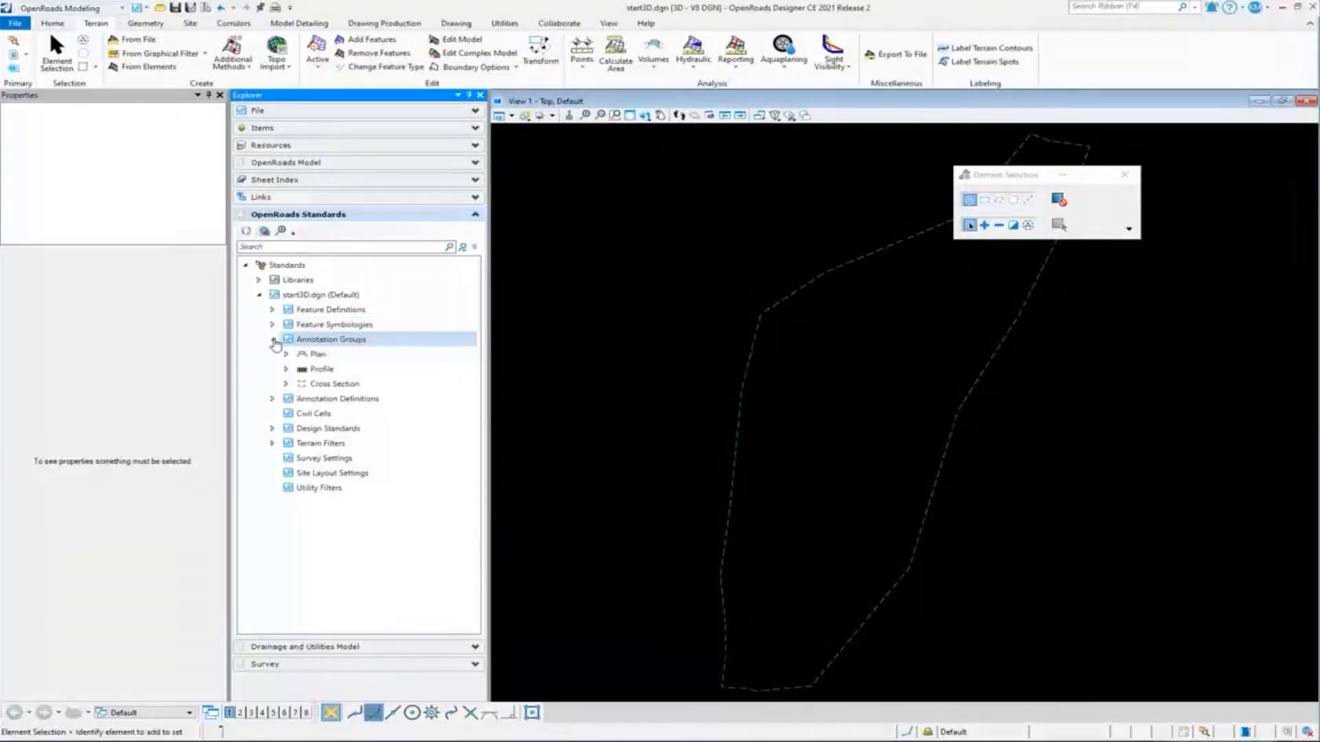
click(272, 368)
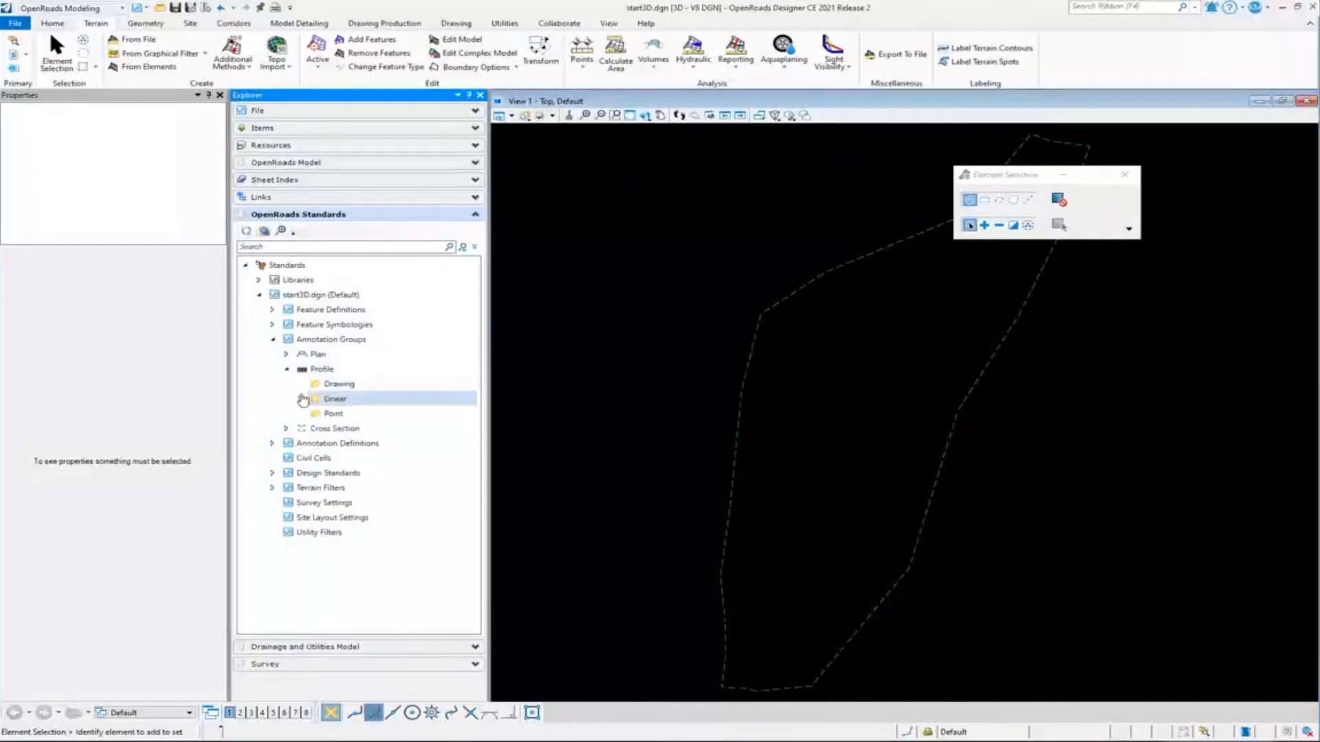
click(304, 398)
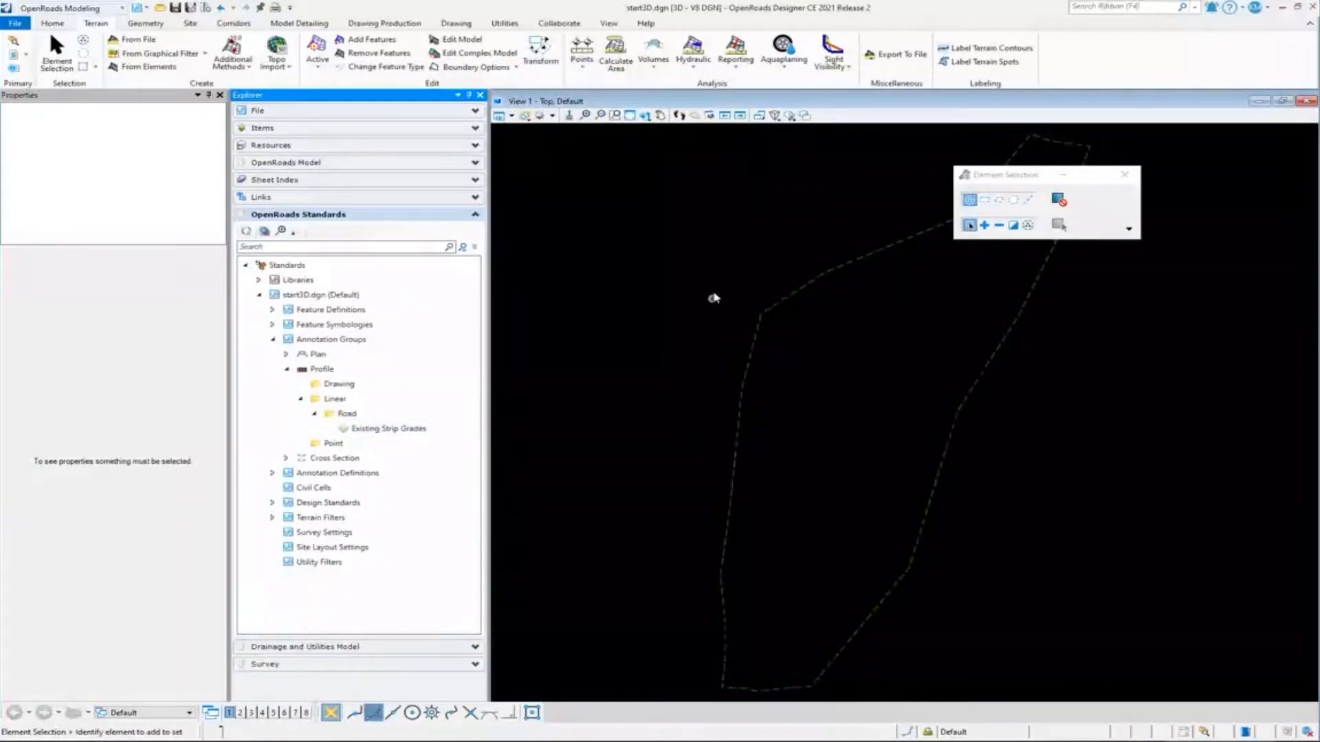
mouse_move(727, 394)
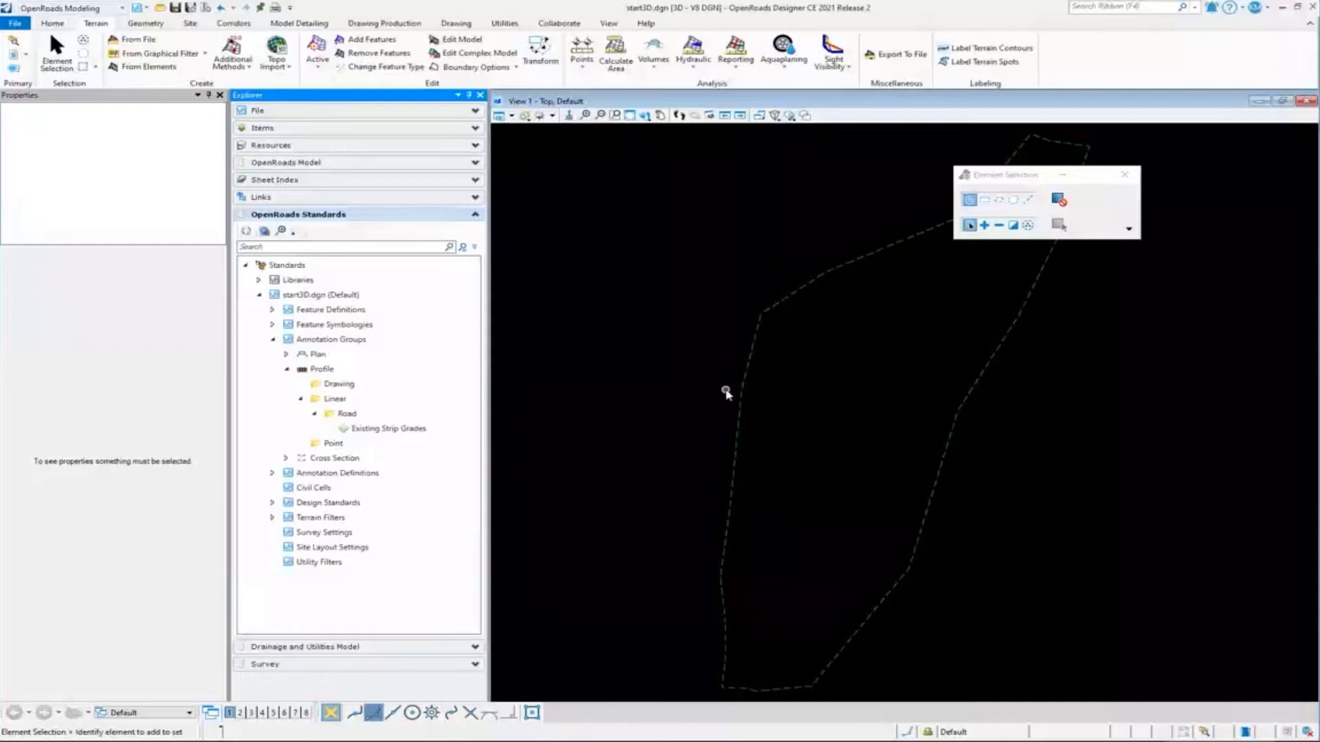
mouse_move(814, 275)
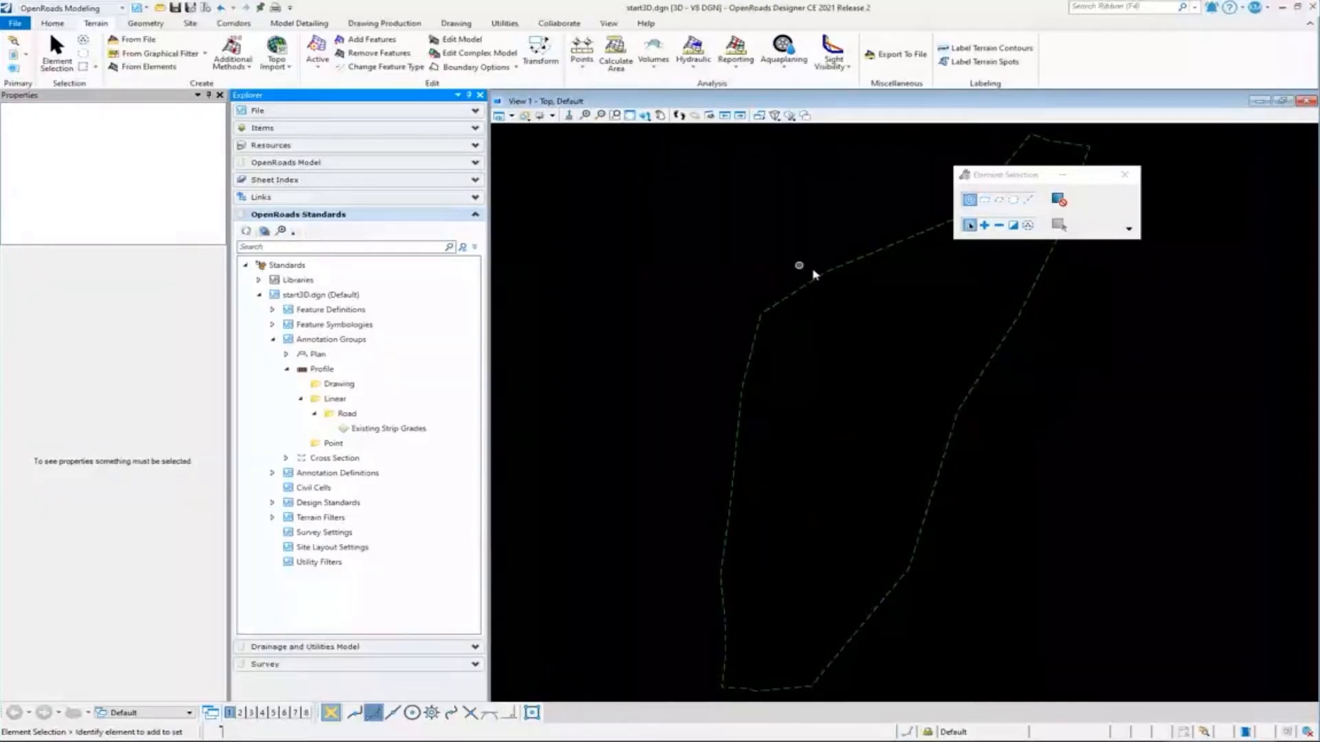
mouse_move(791, 329)
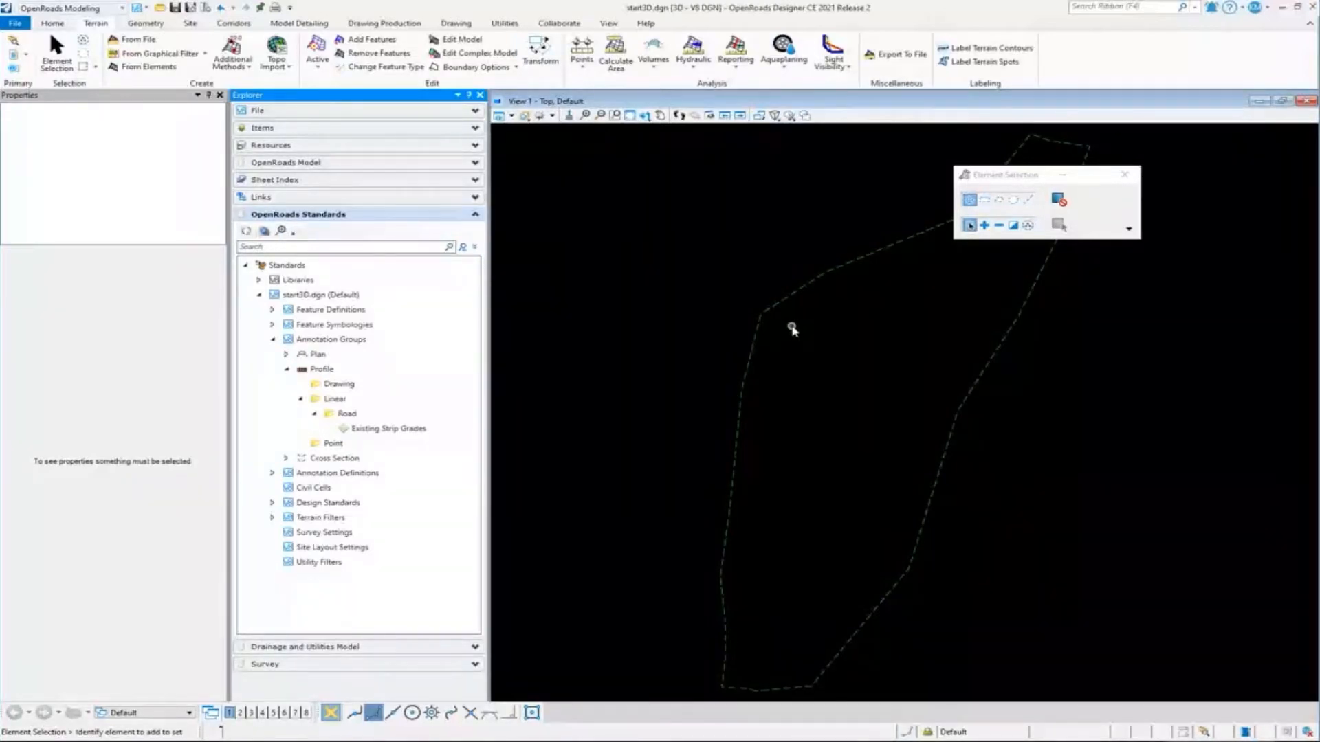
mouse_move(749, 328)
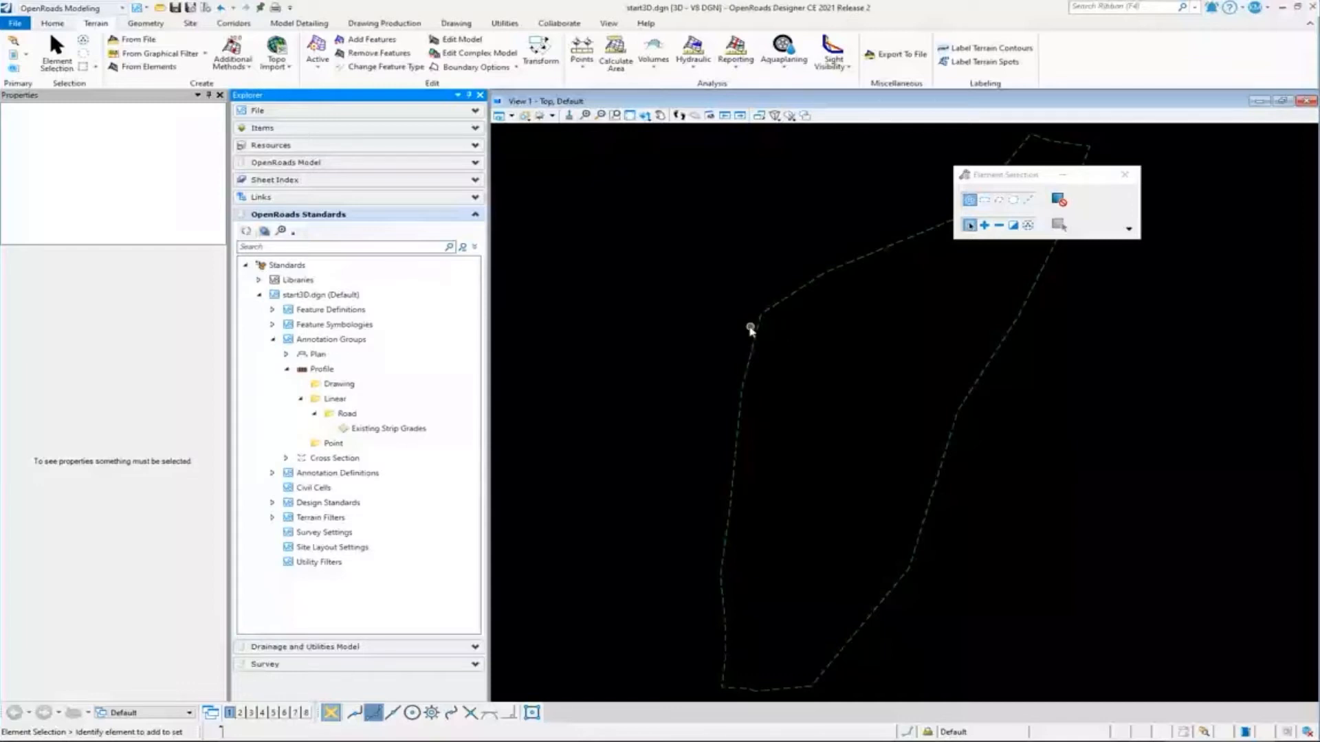
mouse_move(756, 331)
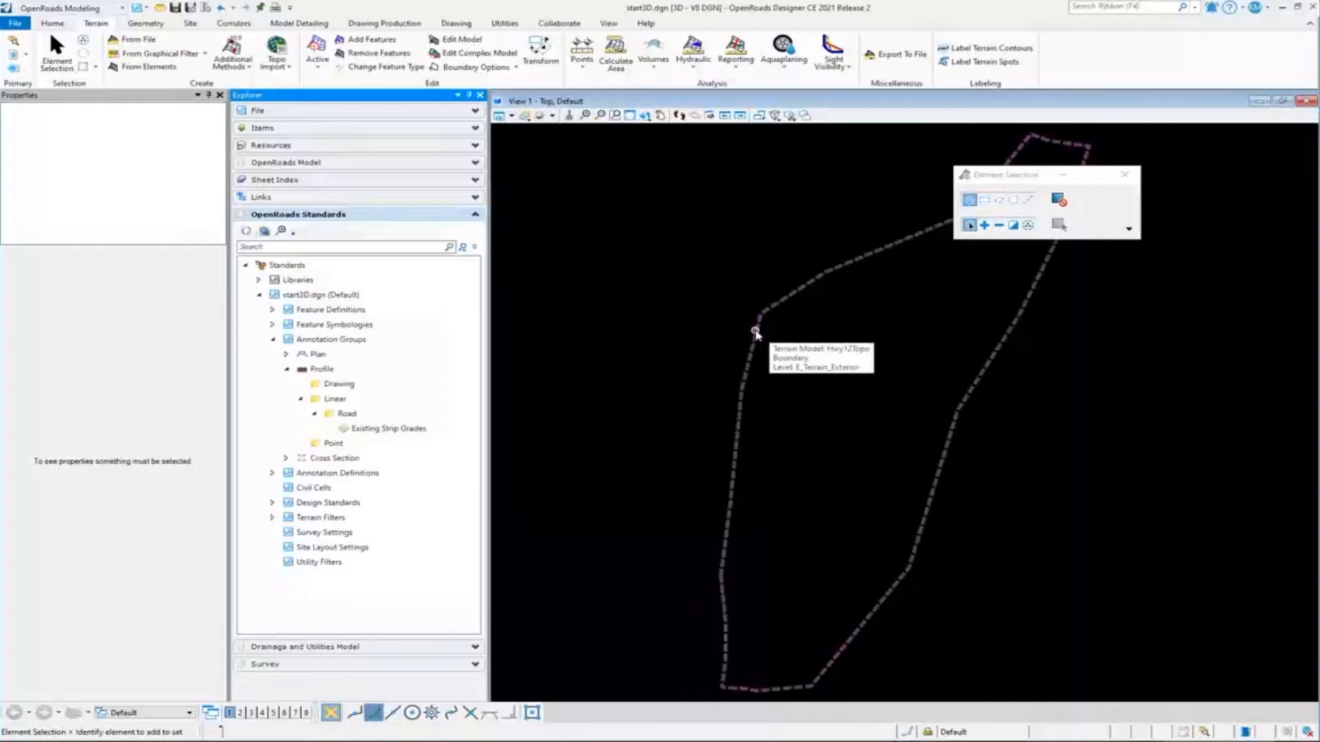
Click through Profile items: Existing Strip Grades, Drawing and Point groups
click(388, 428)
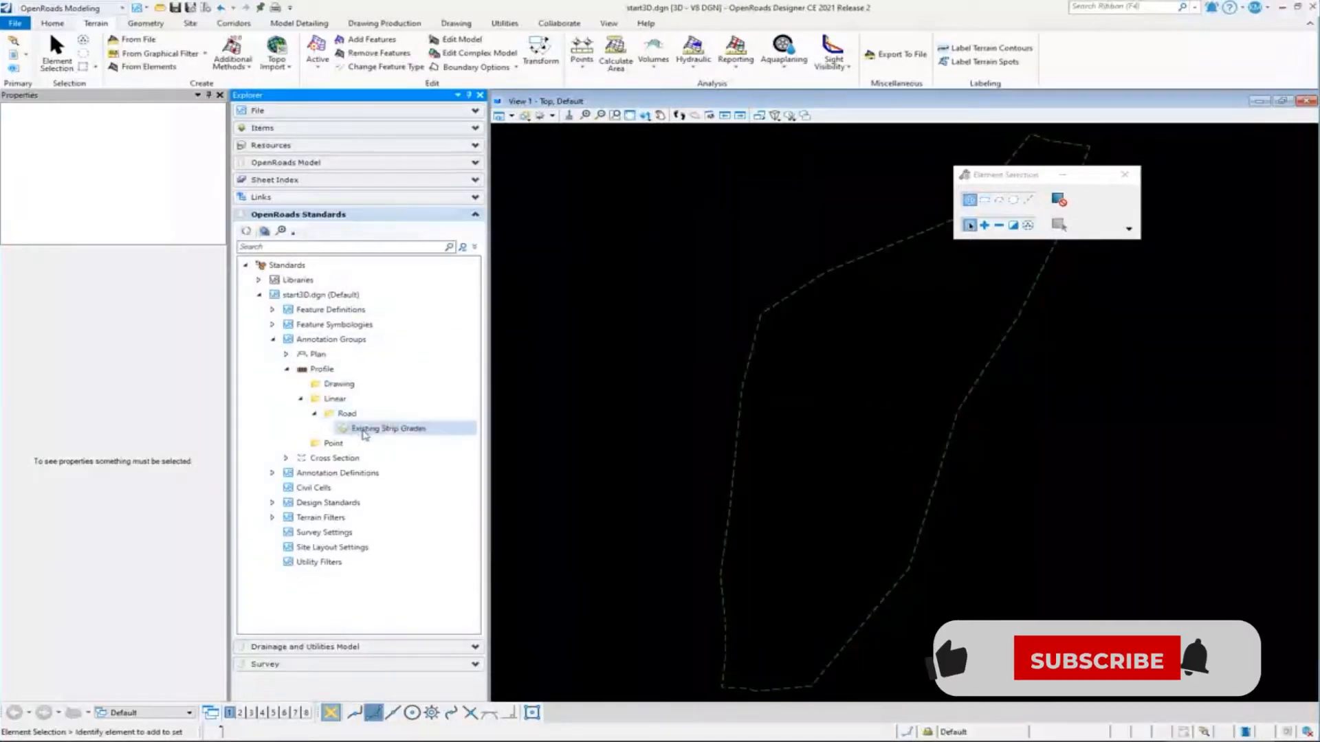
click(339, 384)
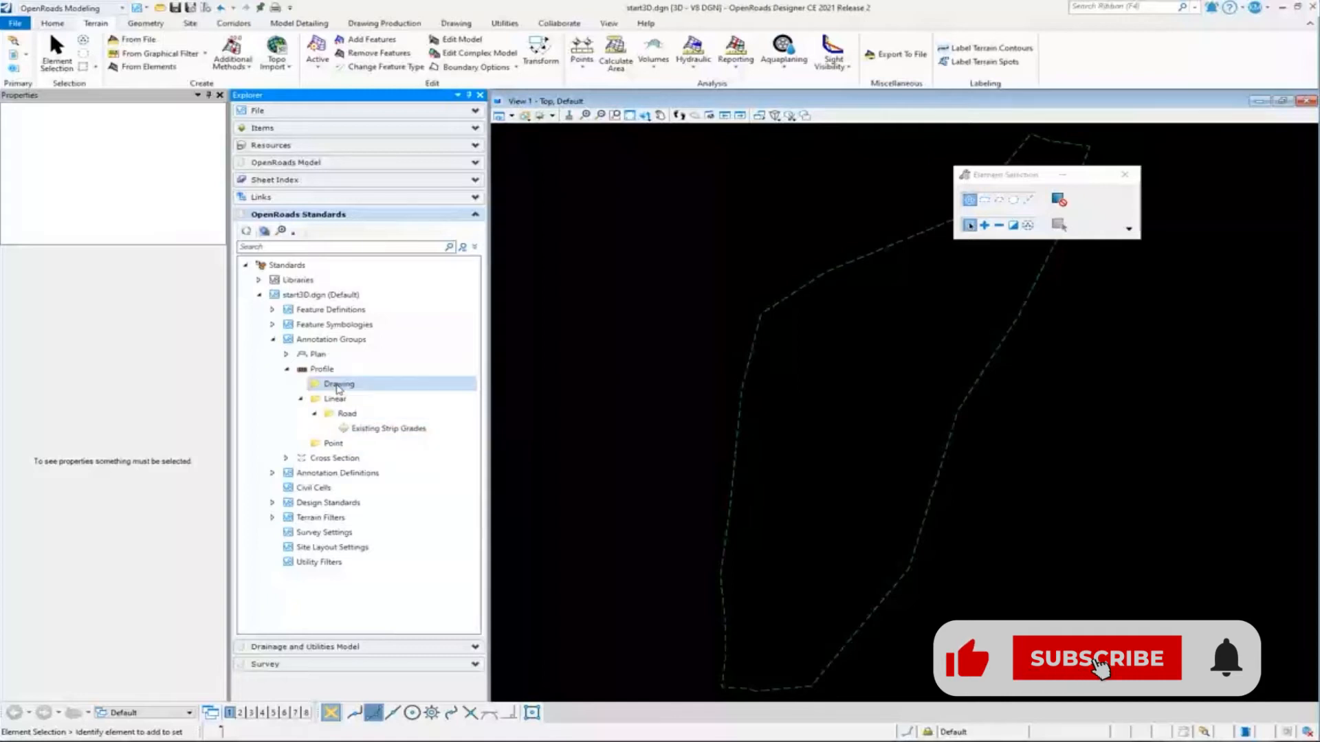
click(387, 428)
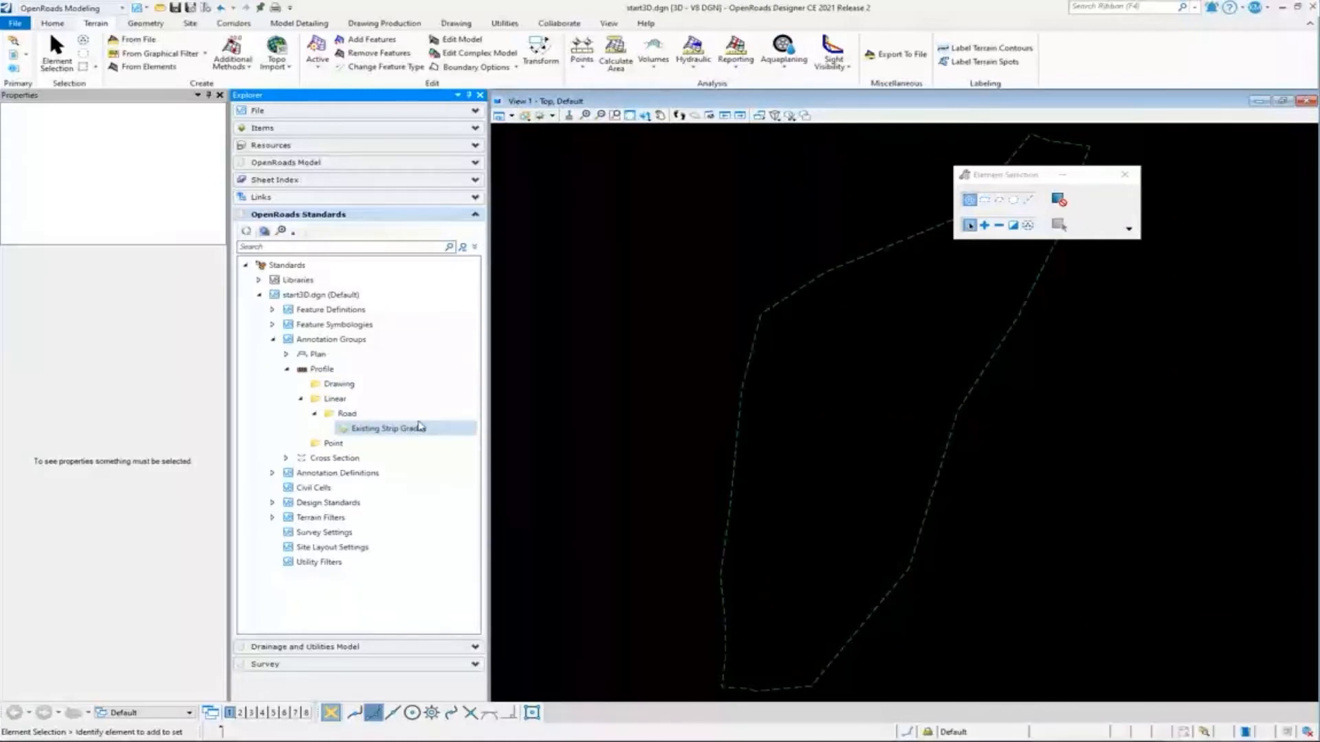
click(333, 442)
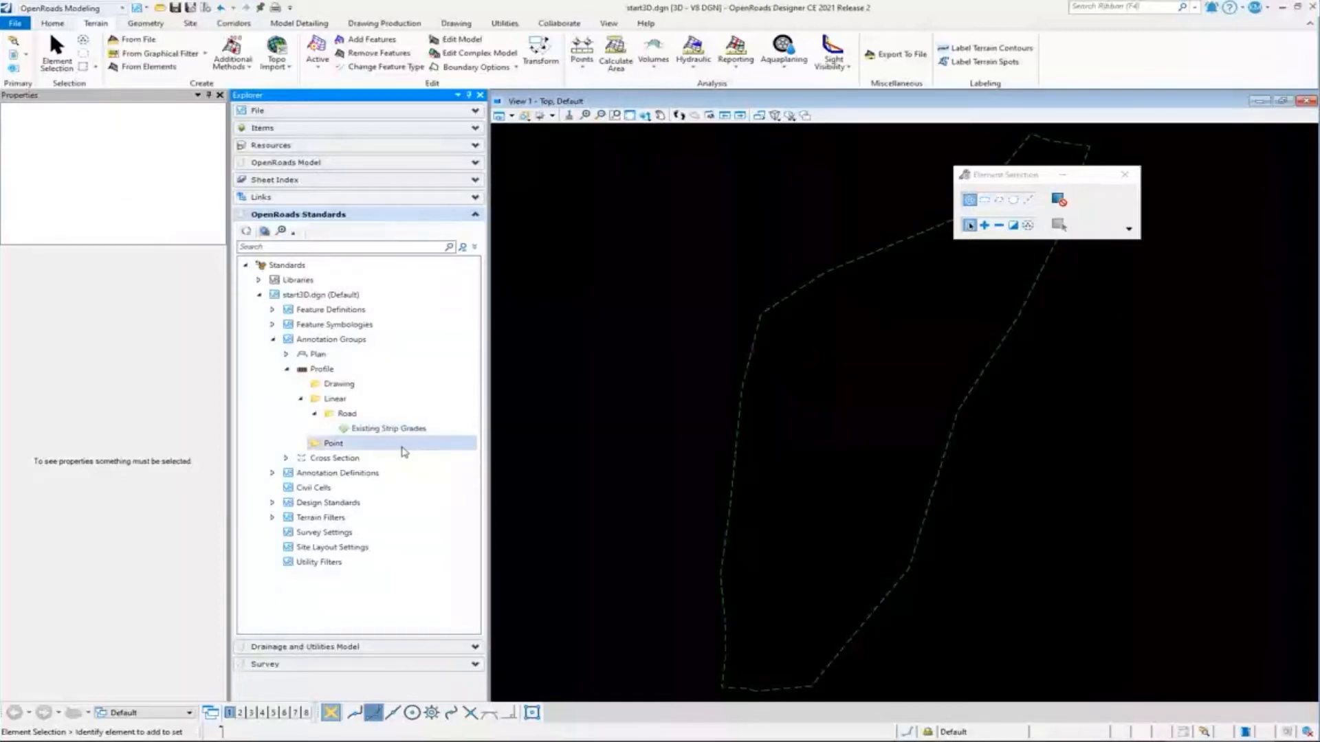
click(389, 428)
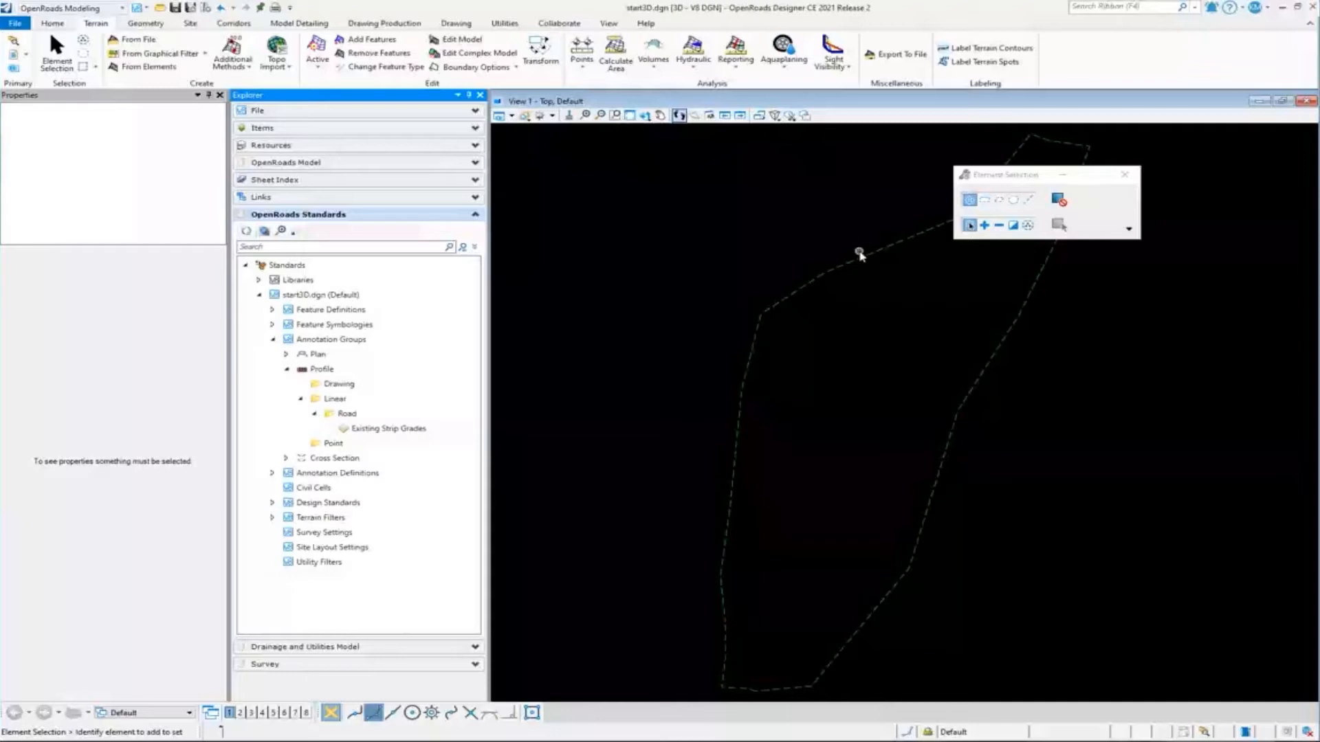
mouse_move(695, 330)
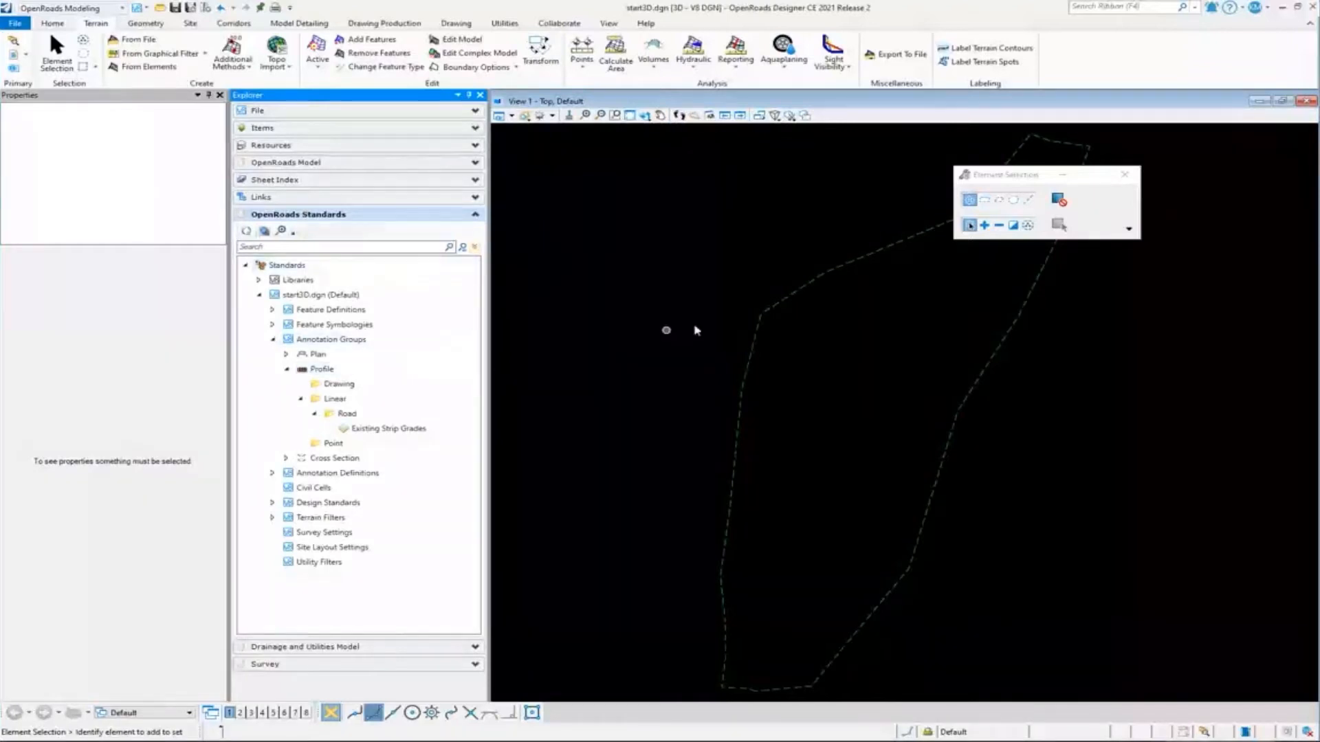
mouse_move(790, 303)
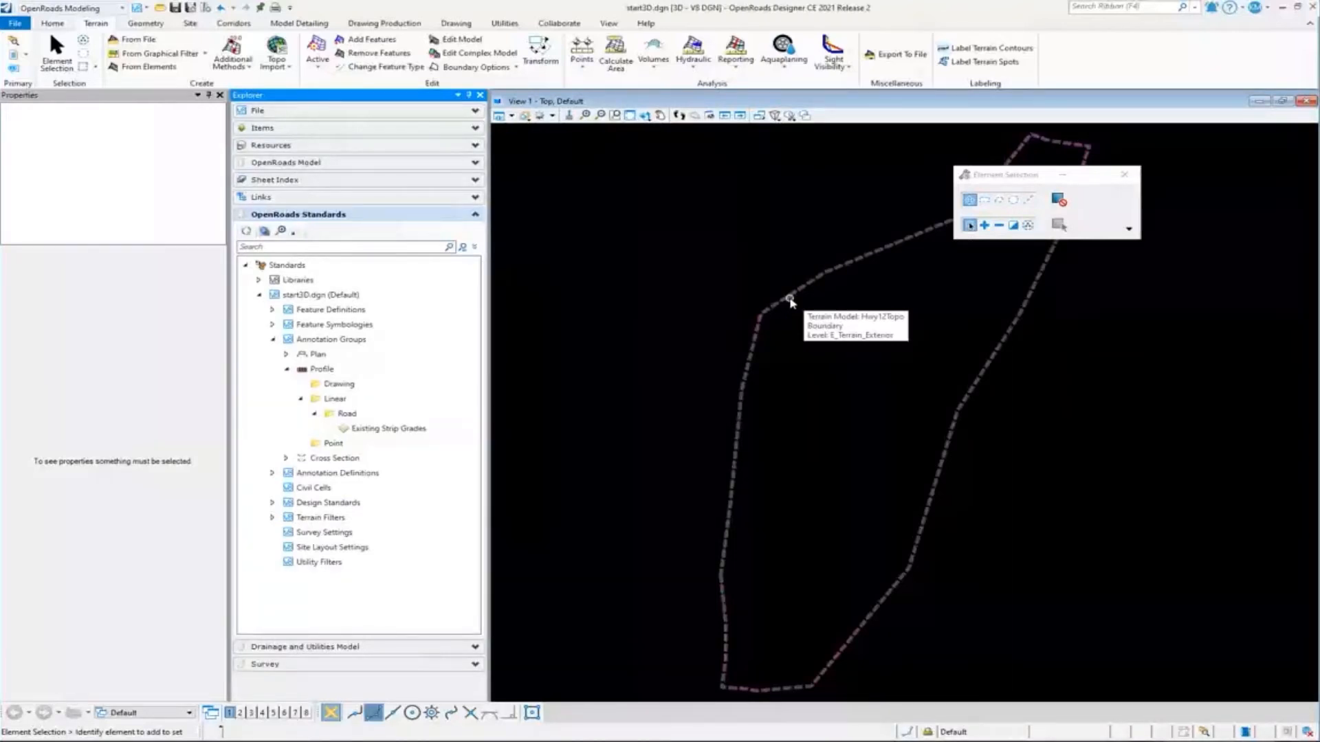
click(339, 383)
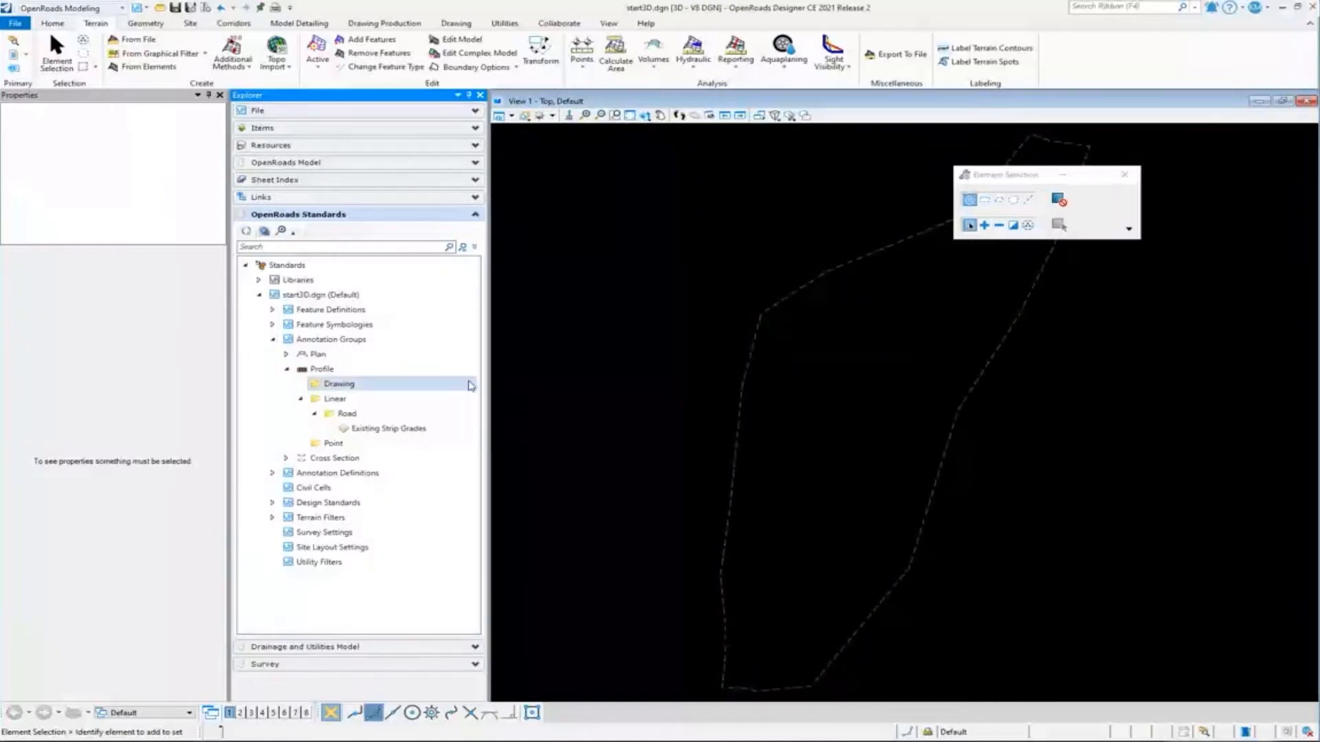
click(346, 414)
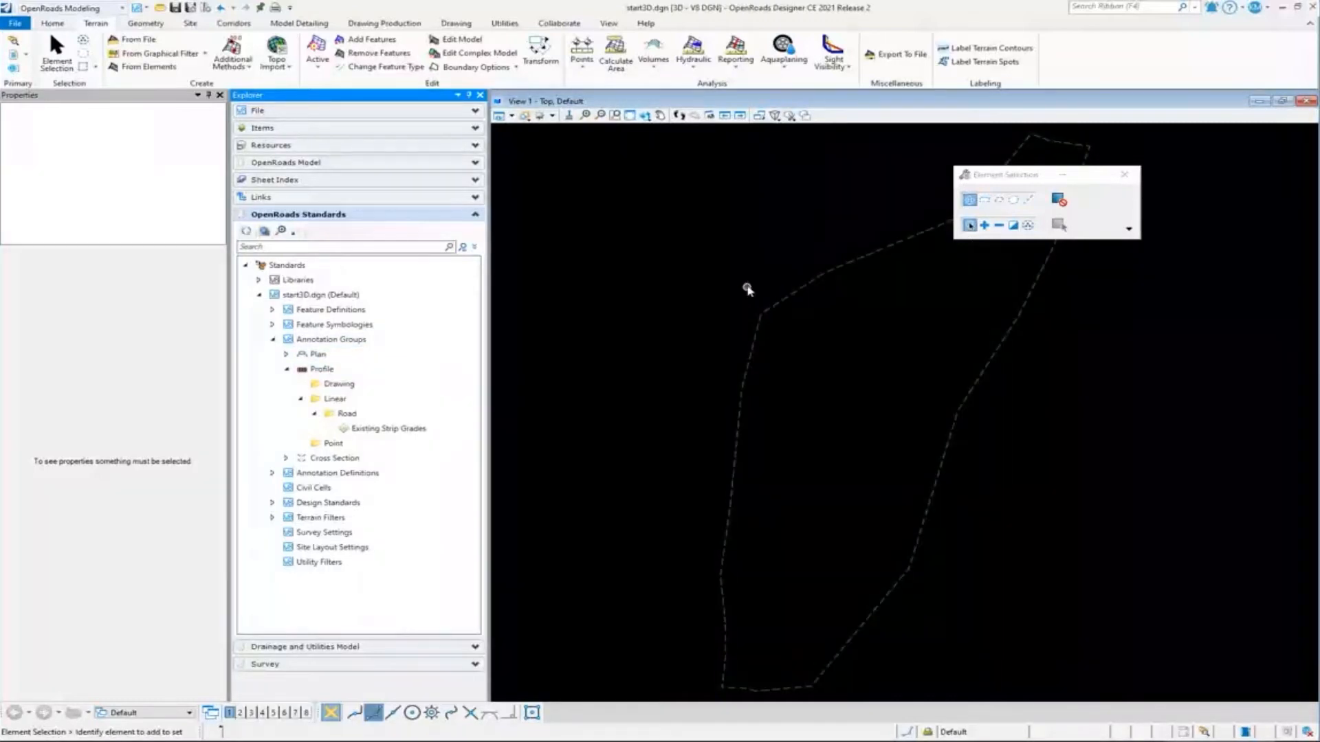
mouse_move(745, 301)
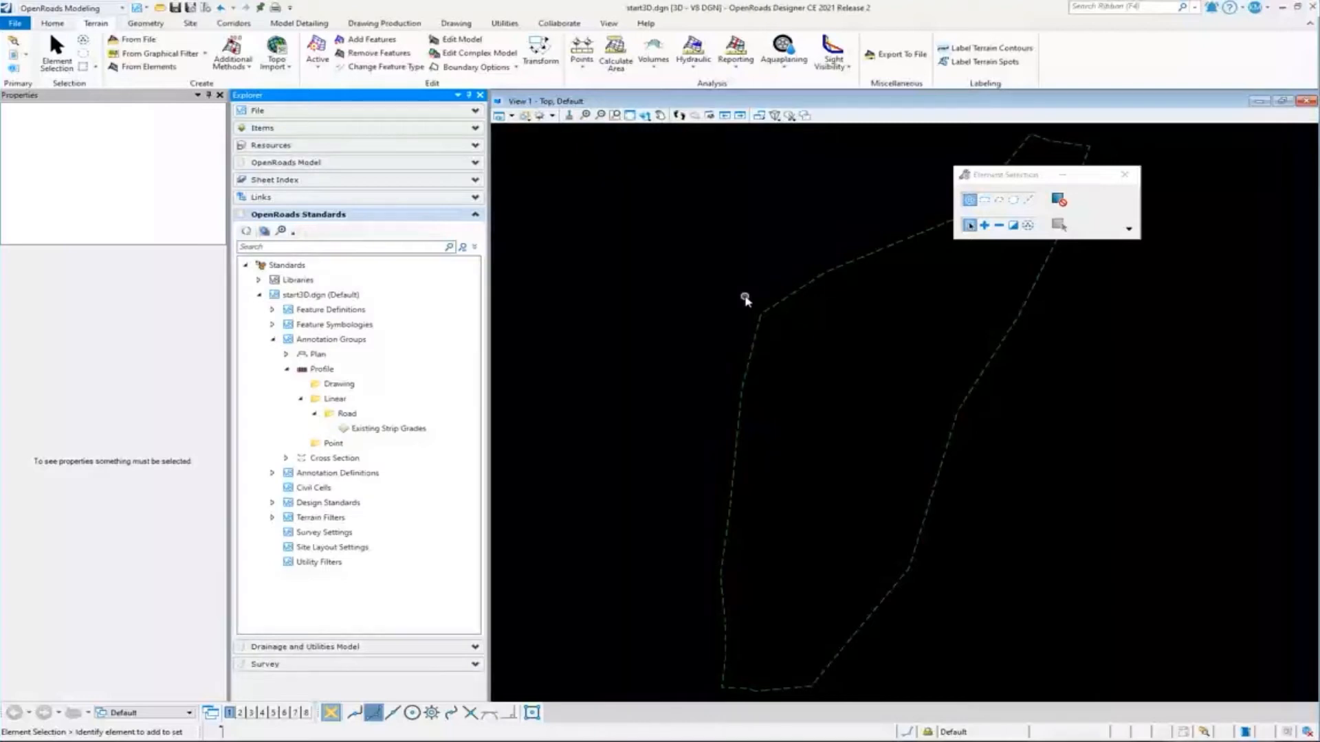
mouse_move(584, 270)
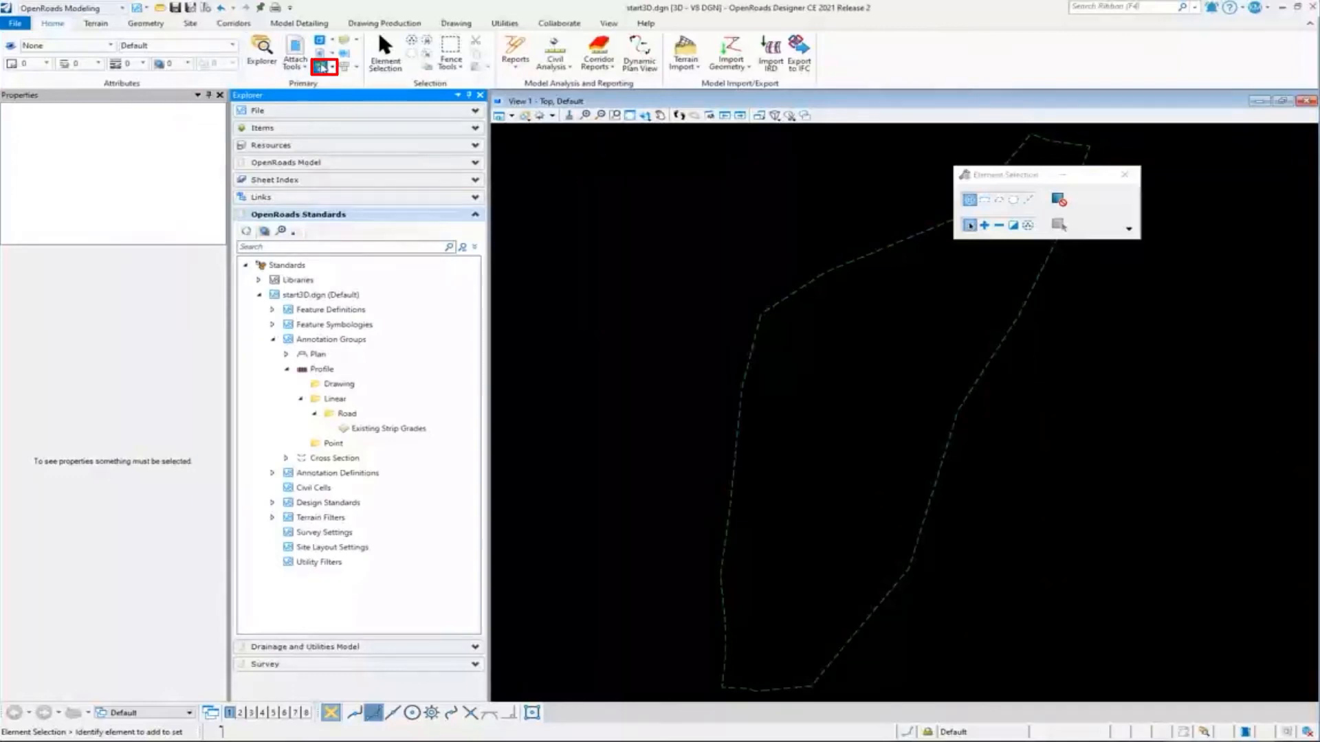
click(319, 66)
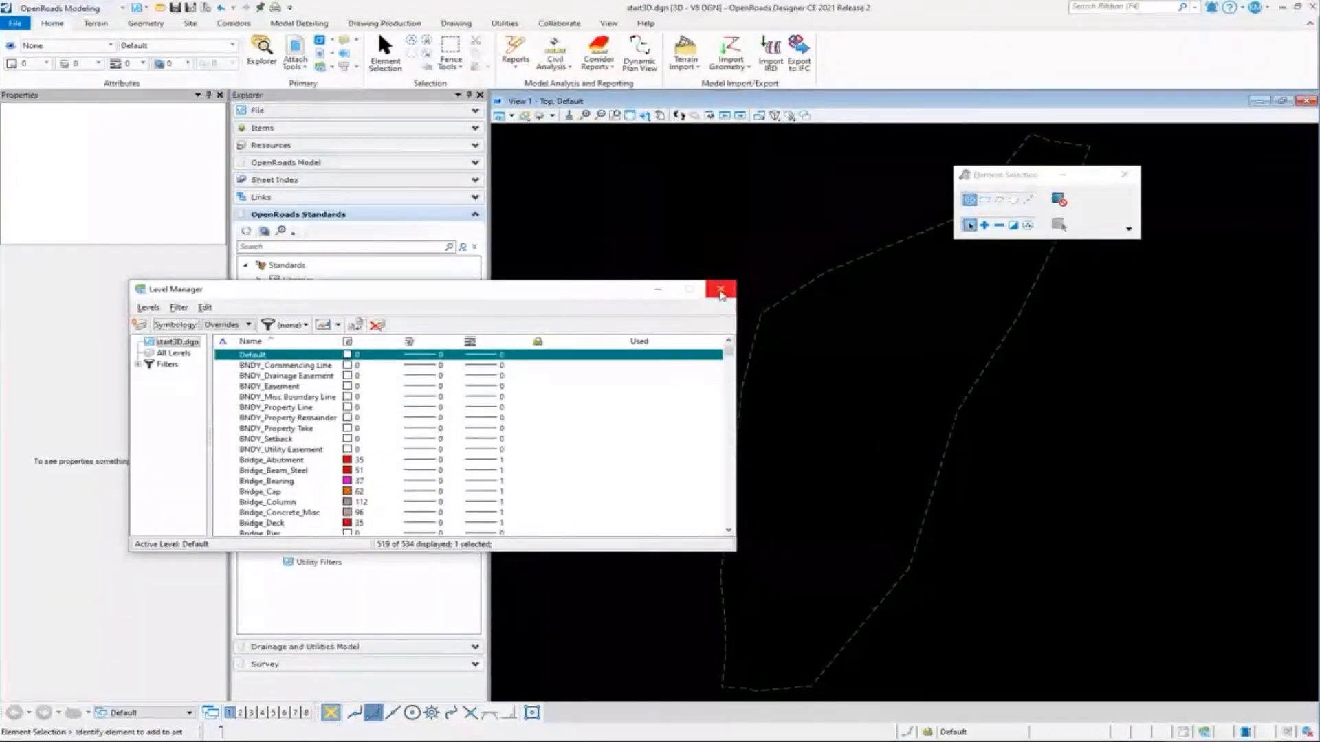
mouse_move(706, 292)
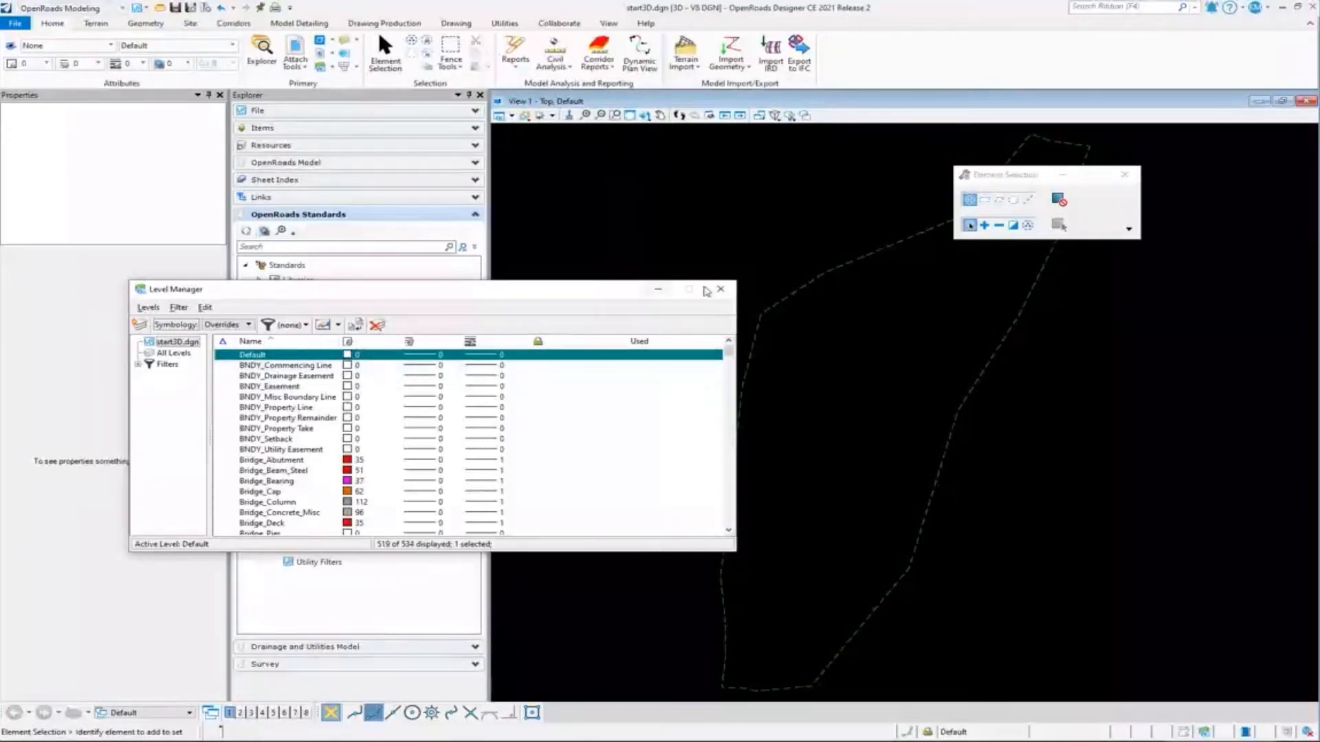
click(719, 288)
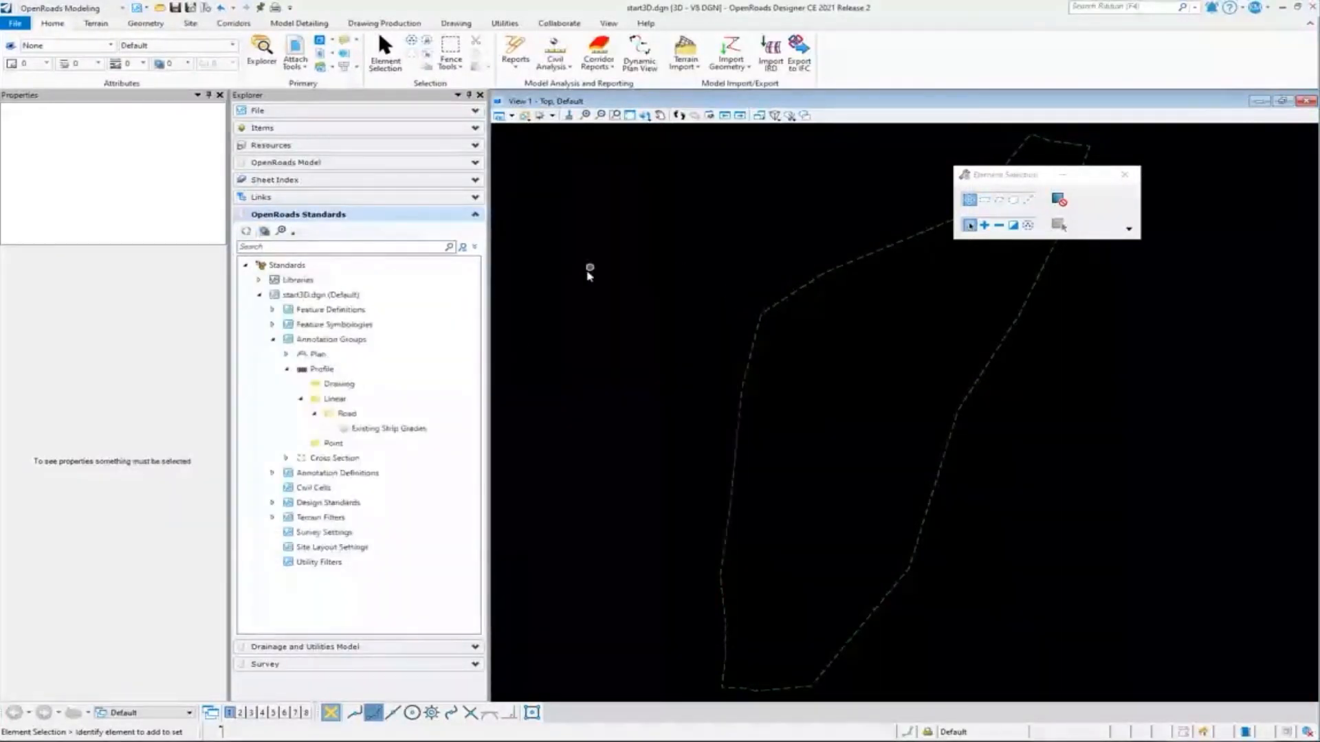
click(297, 280)
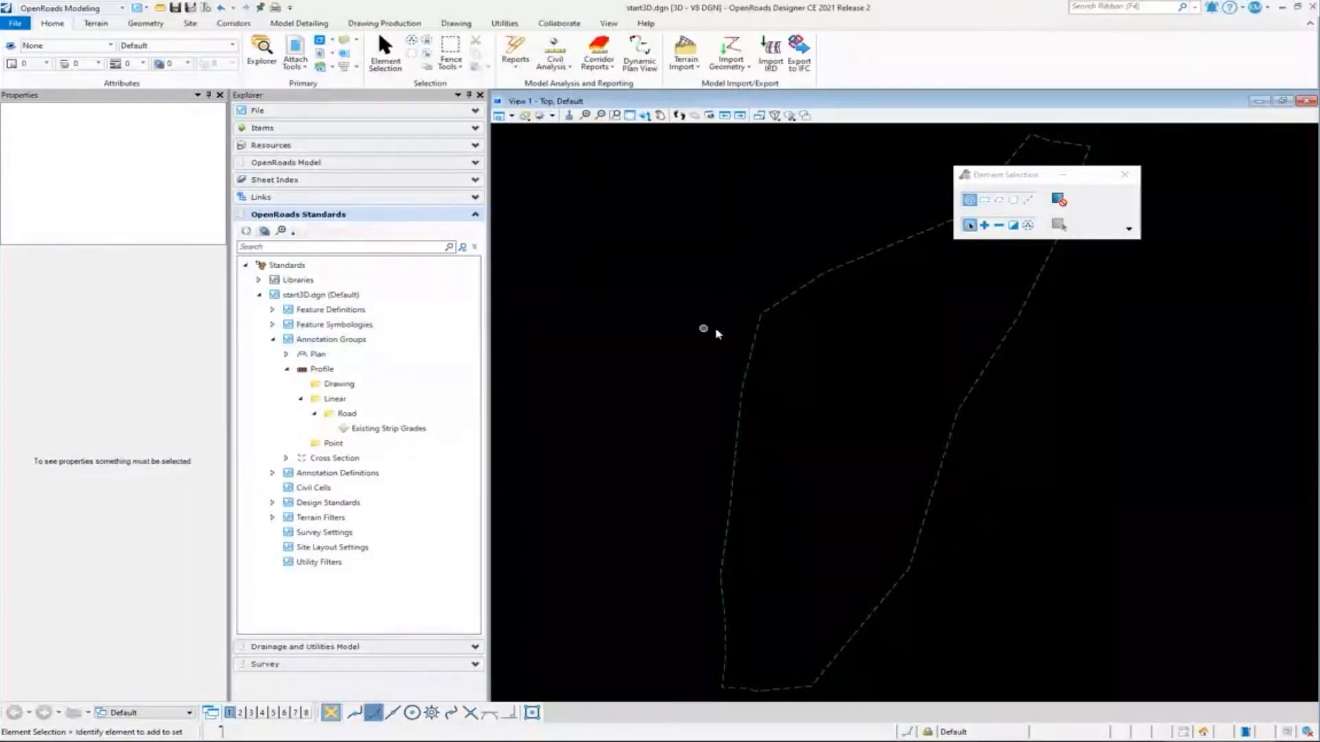
mouse_move(746, 330)
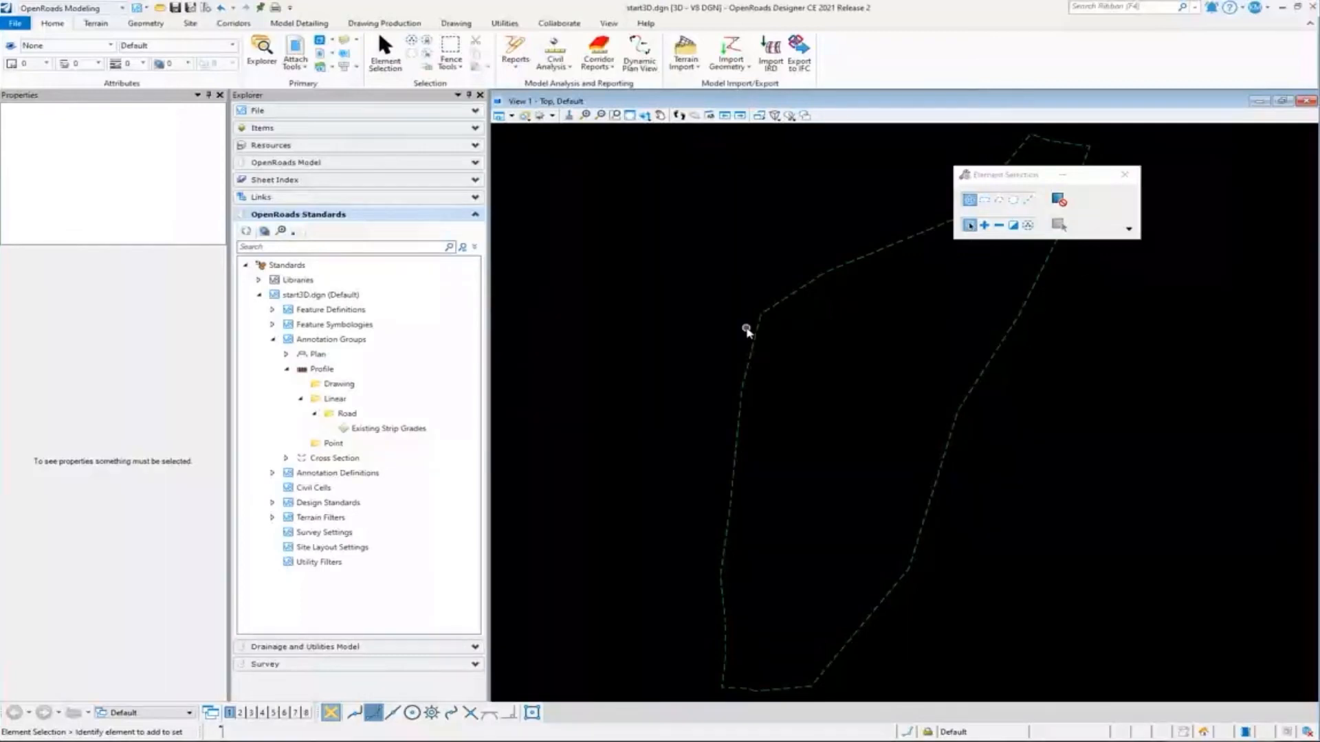
mouse_move(777, 329)
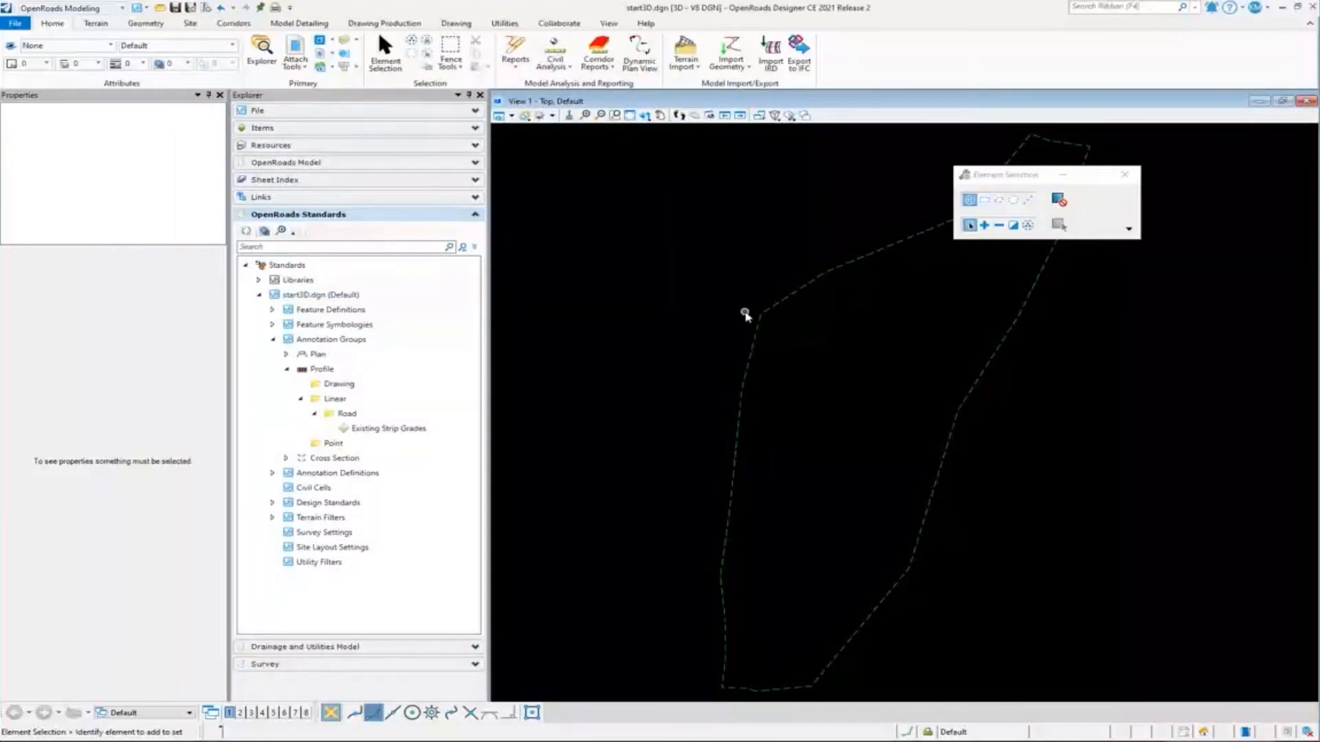
click(330, 309)
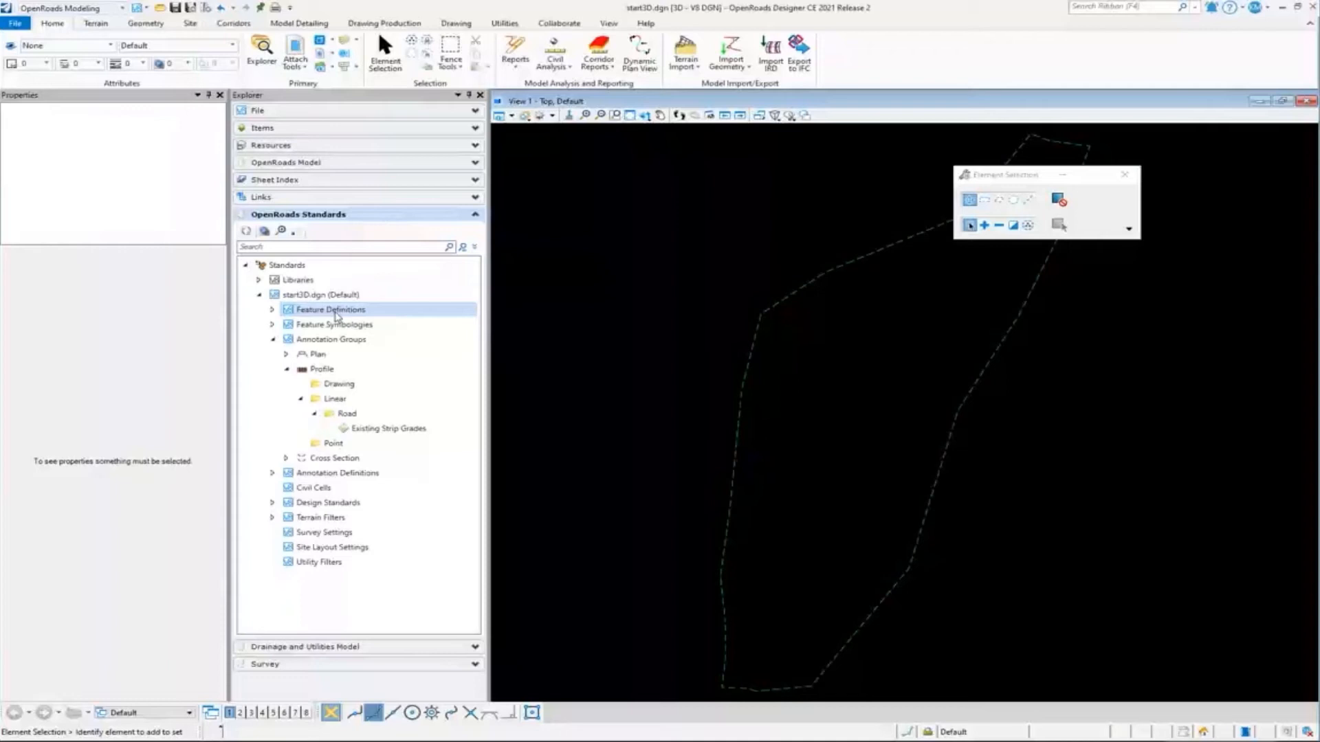
mouse_move(374, 318)
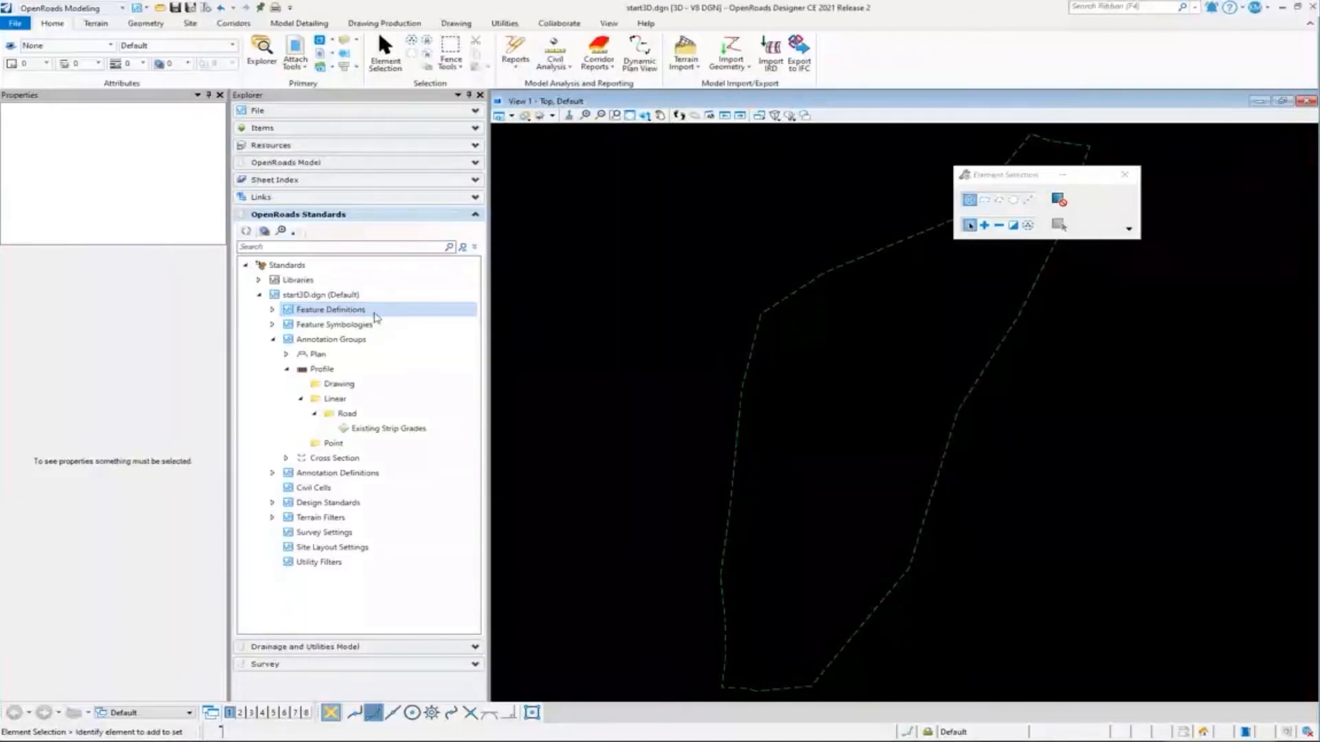
mouse_move(560, 313)
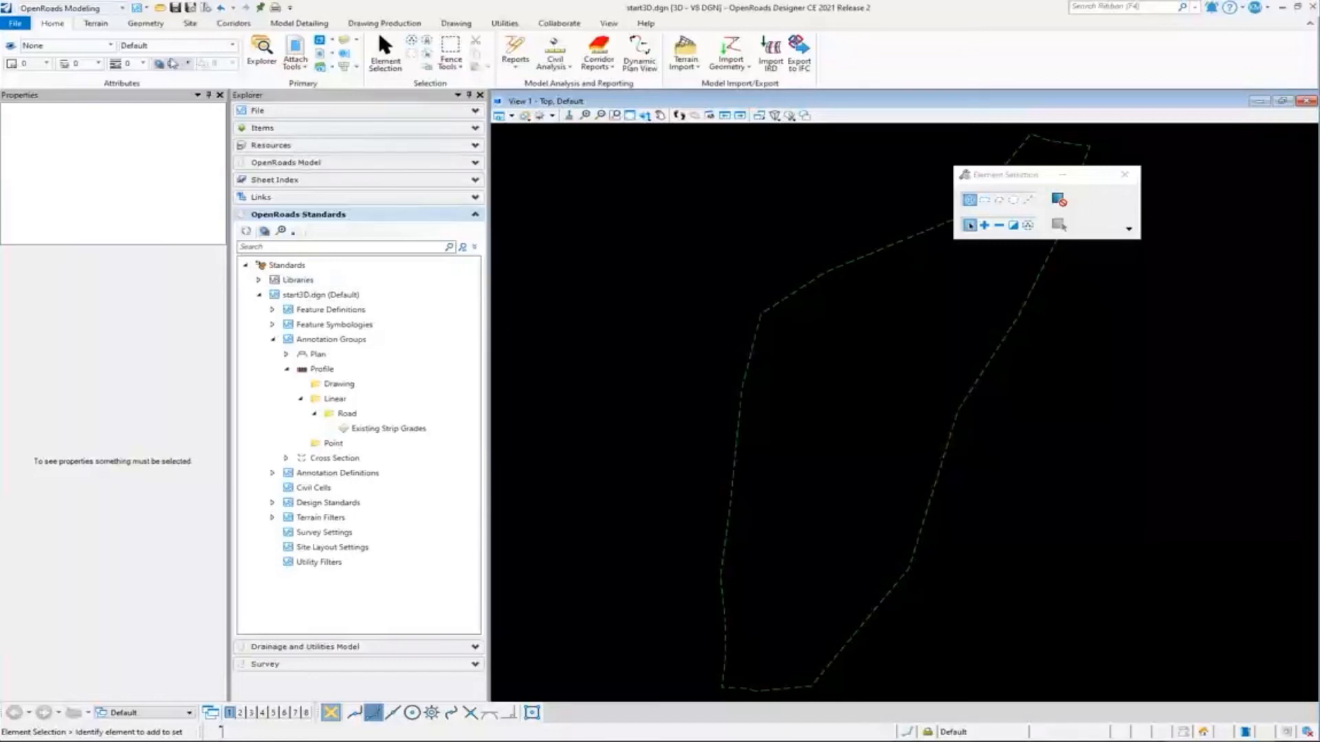
mouse_move(145, 23)
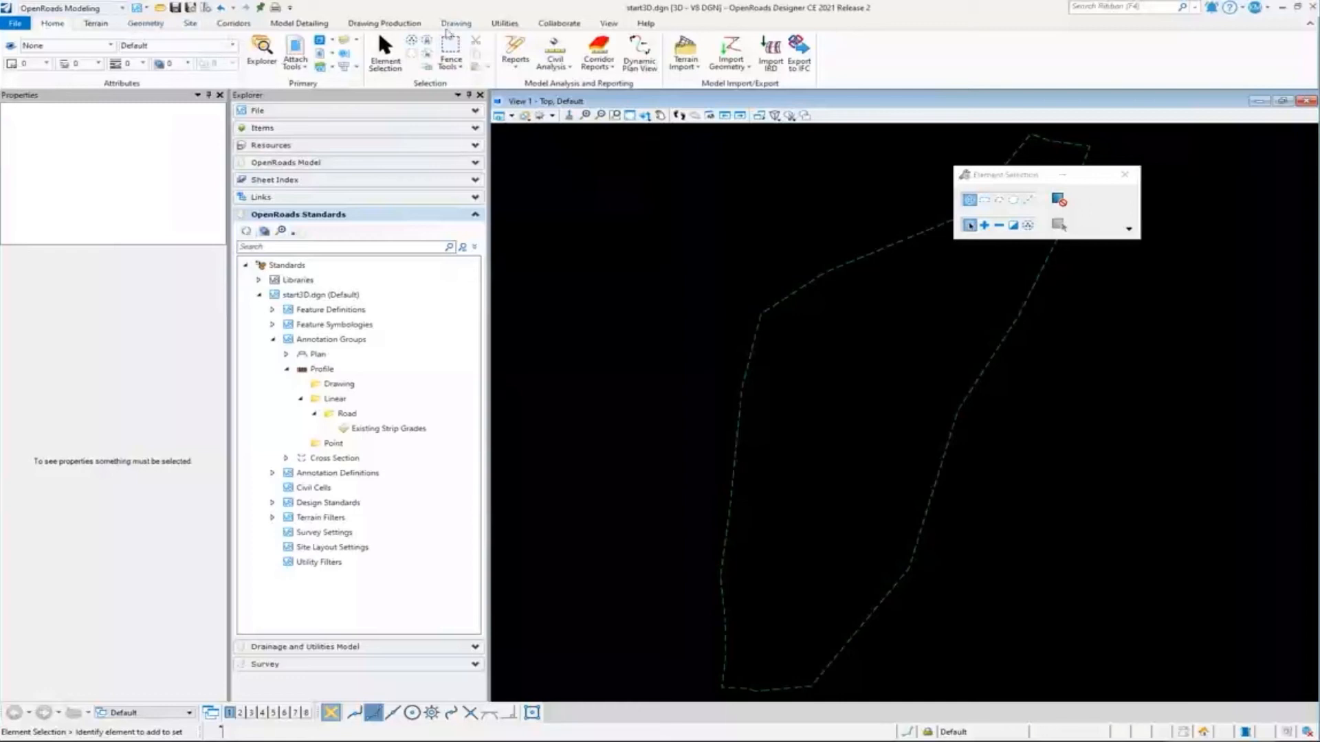
Start Place Text from Drawing Production and open Text Favorite Manager via Insert Favorite
click(383, 23)
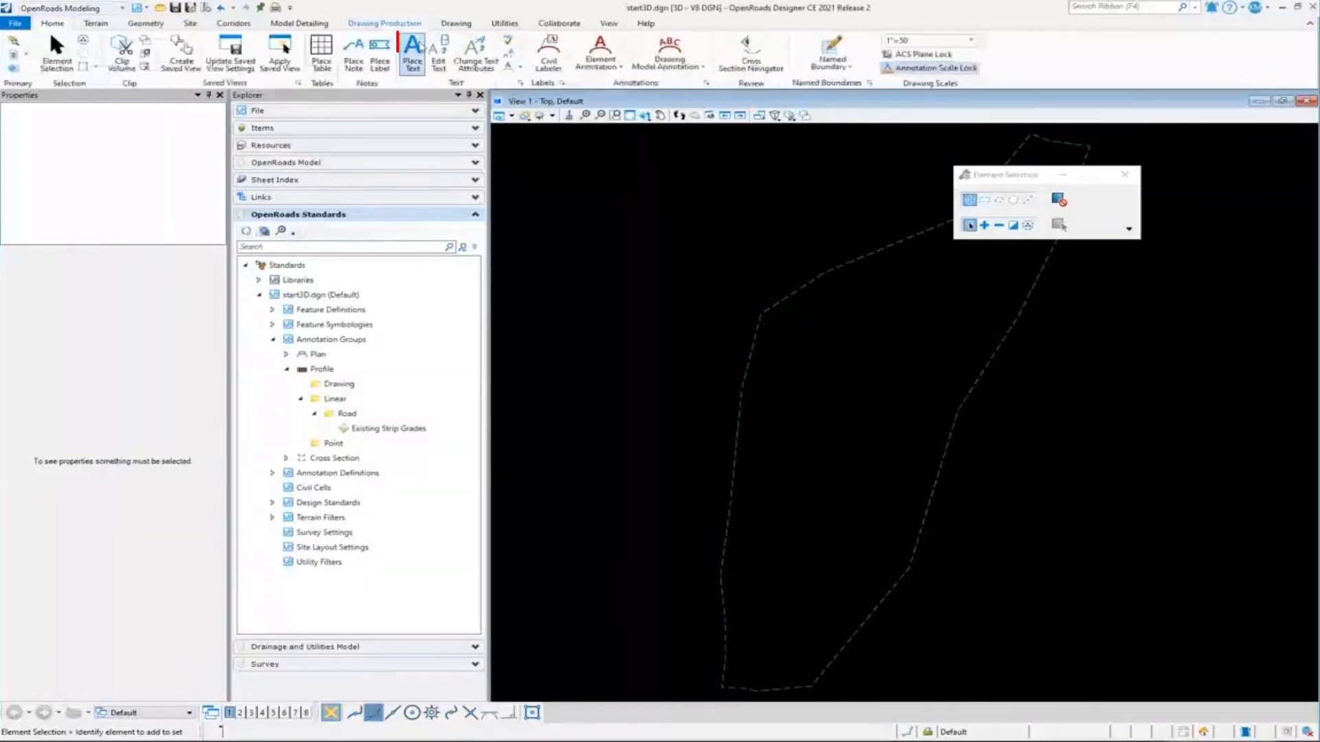
click(412, 50)
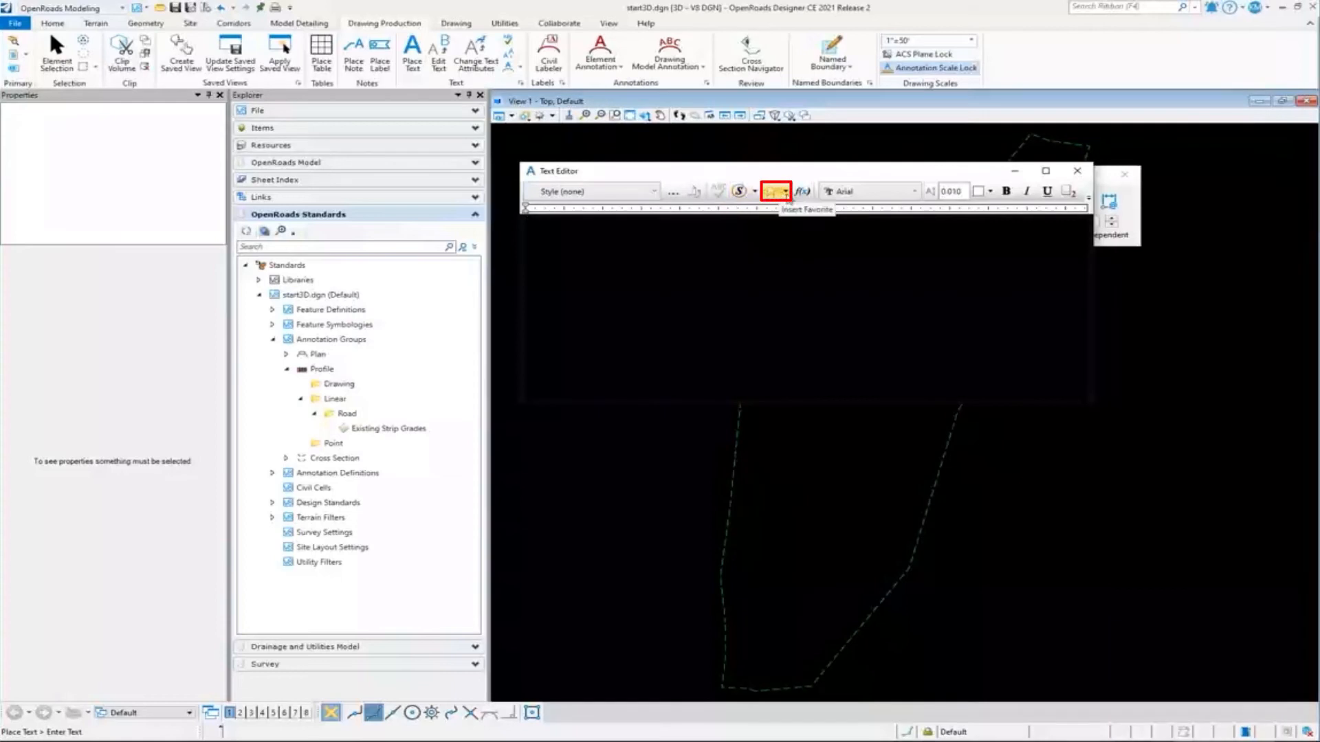
click(777, 191)
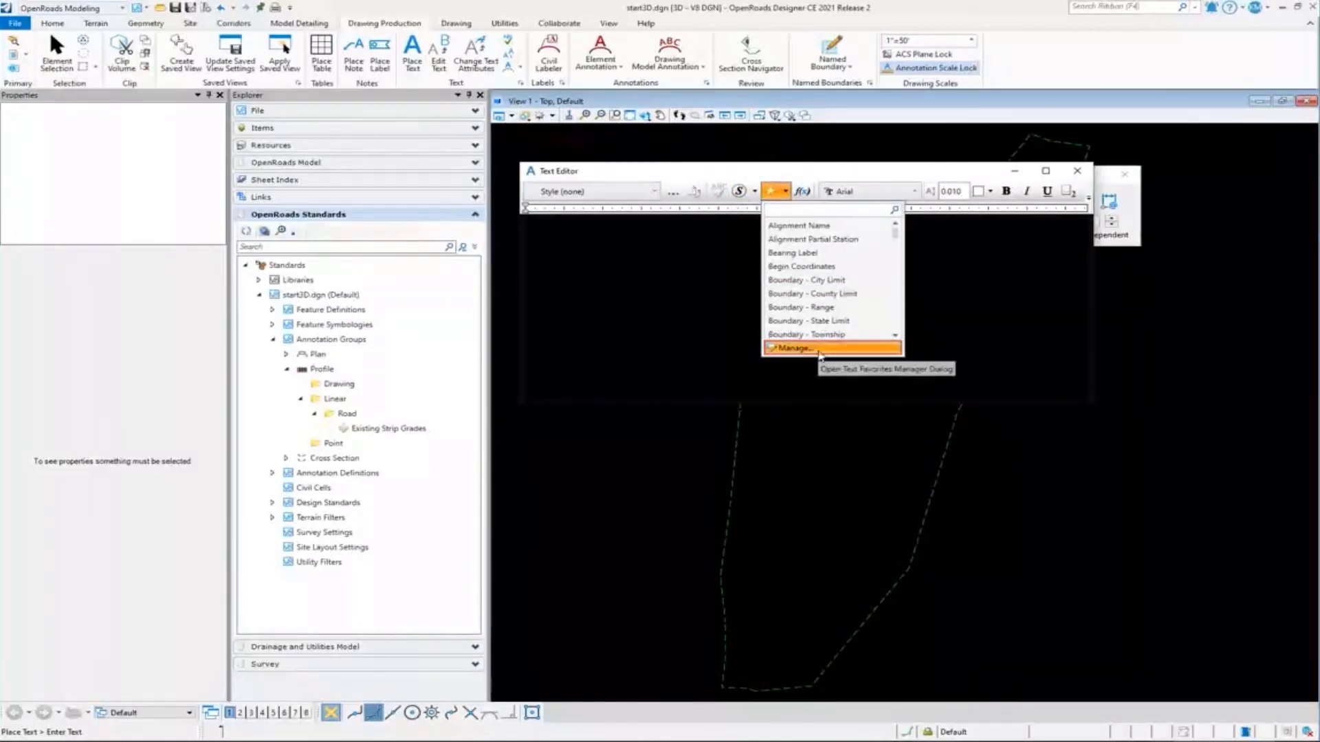
click(791, 348)
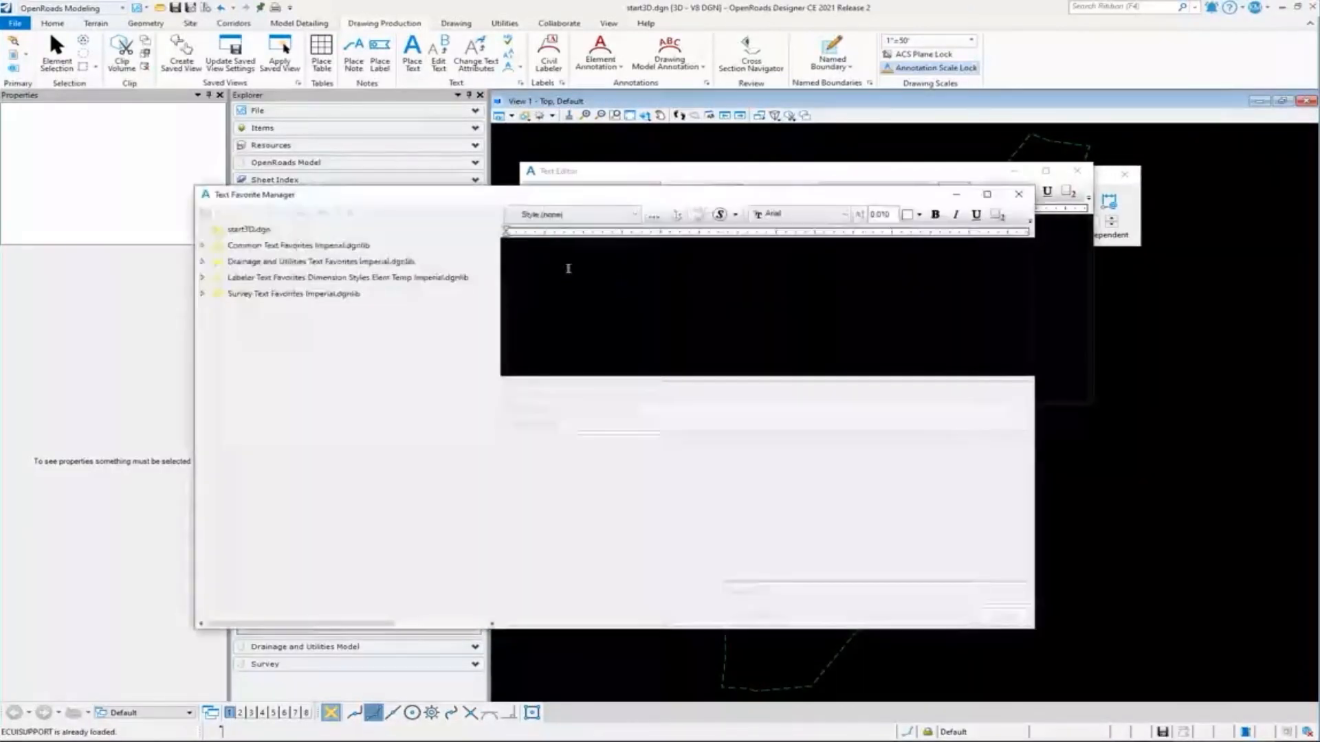
click(249, 229)
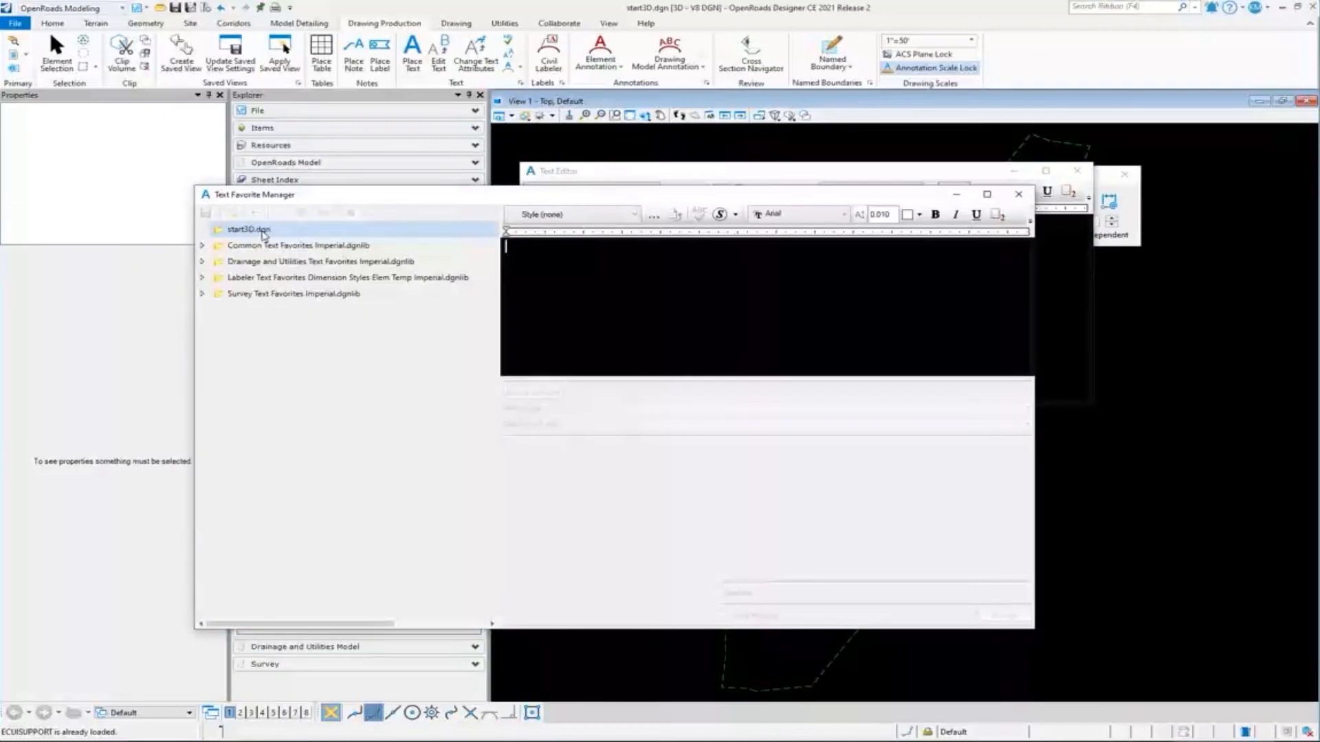
mouse_move(248, 229)
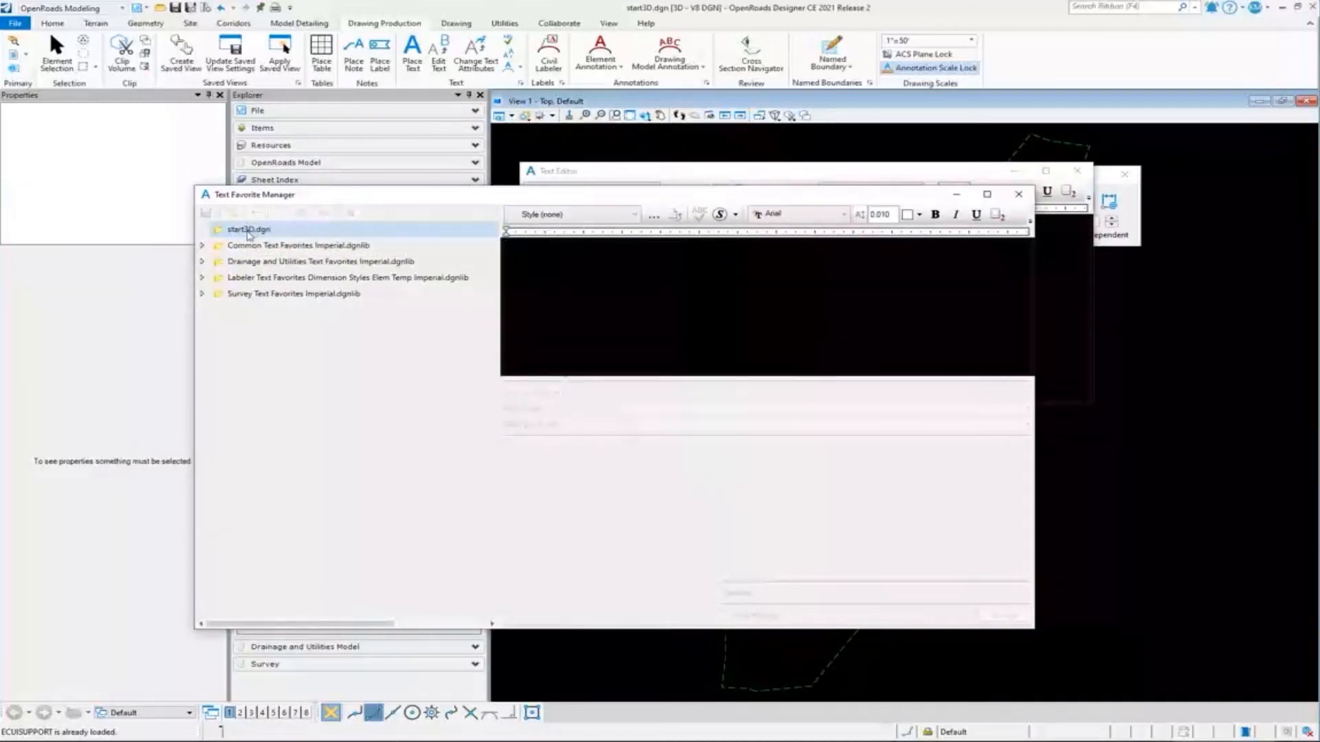
click(320, 261)
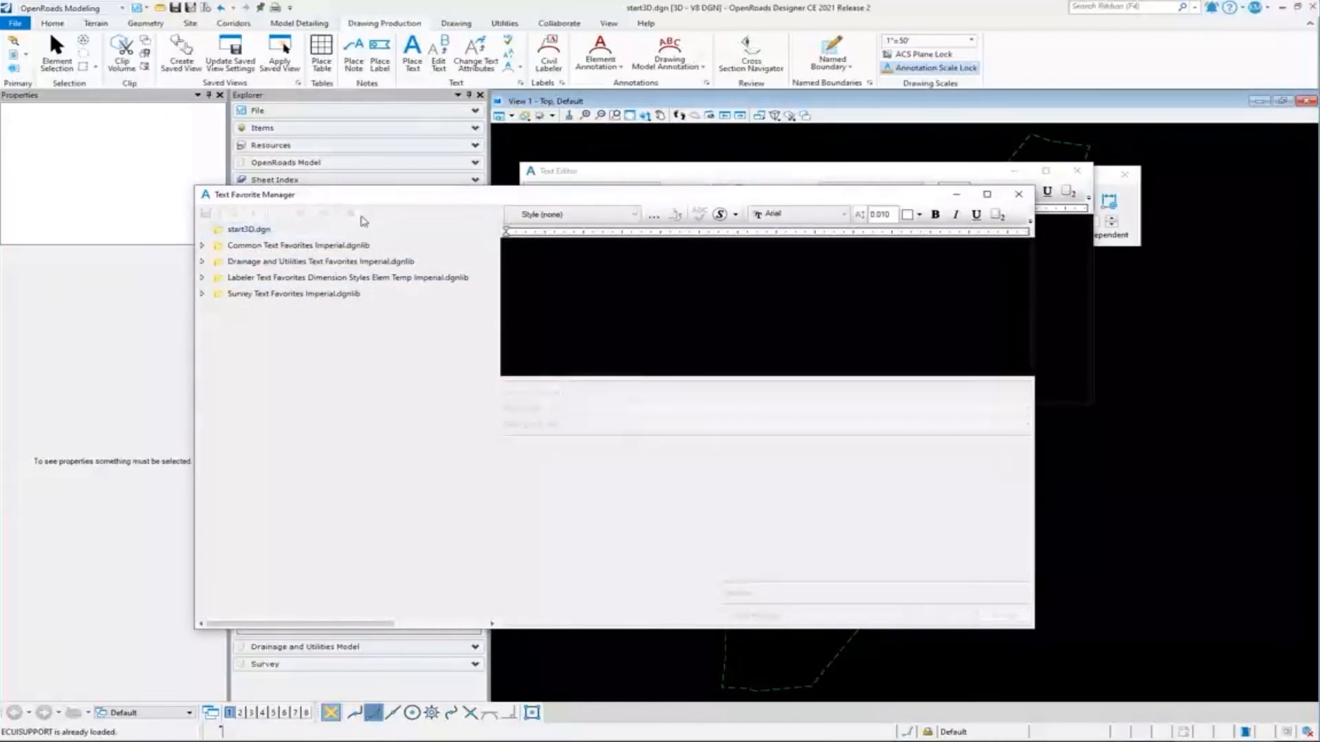
mouse_move(484, 203)
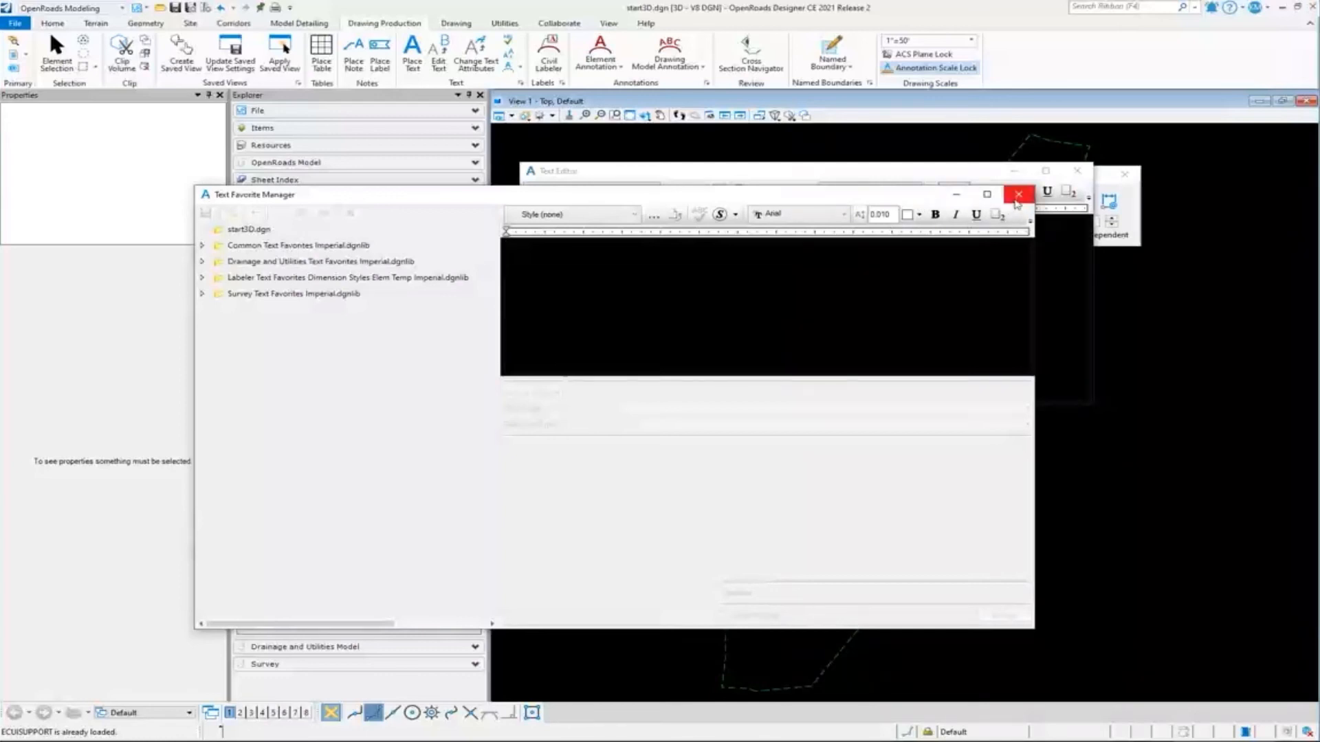
mouse_move(1017, 194)
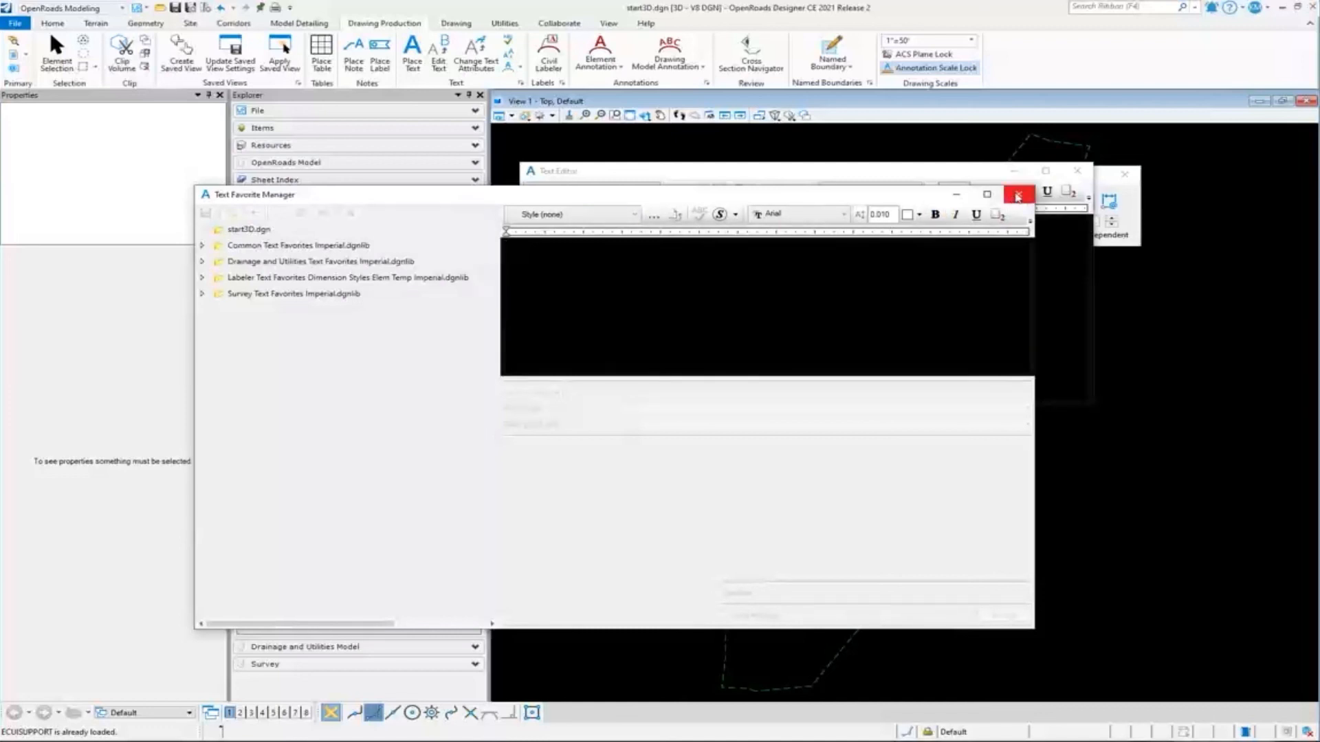
Close the Text Favorite Manager, keeping the Text Editor open
click(1017, 195)
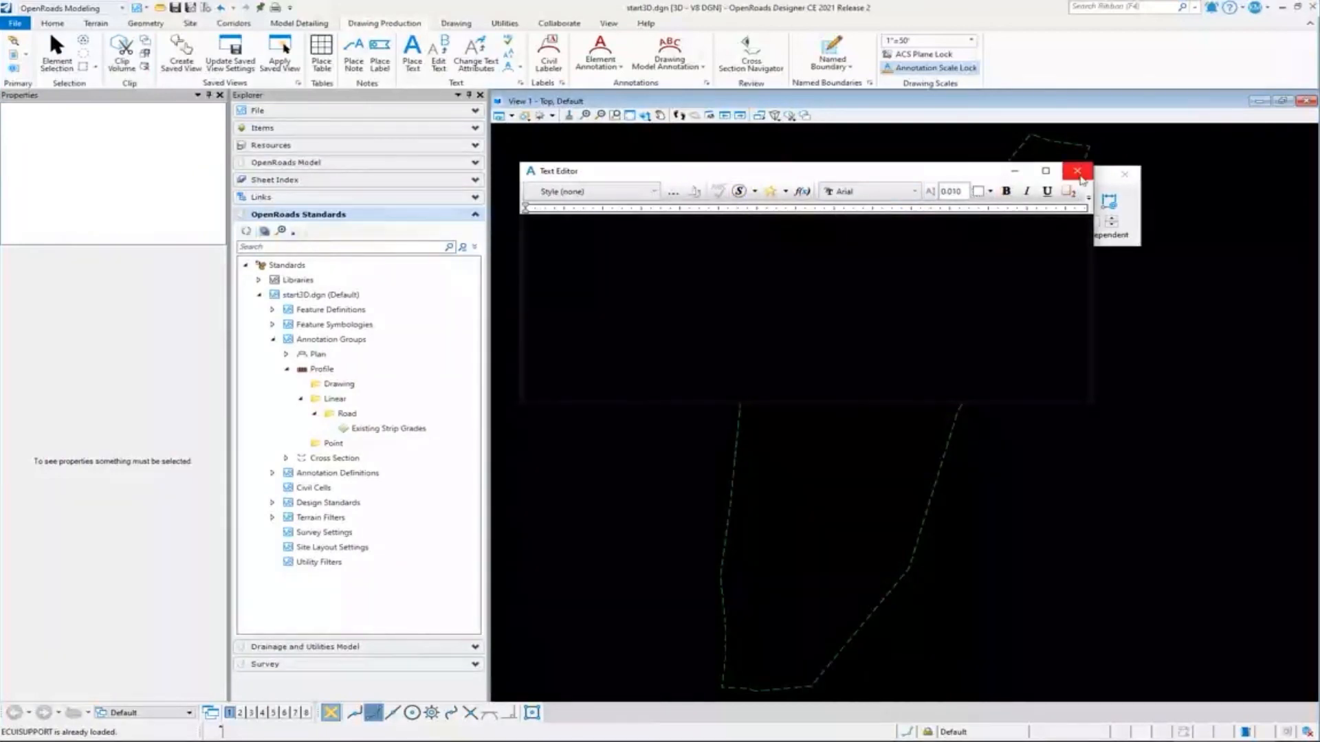
mouse_move(1086, 190)
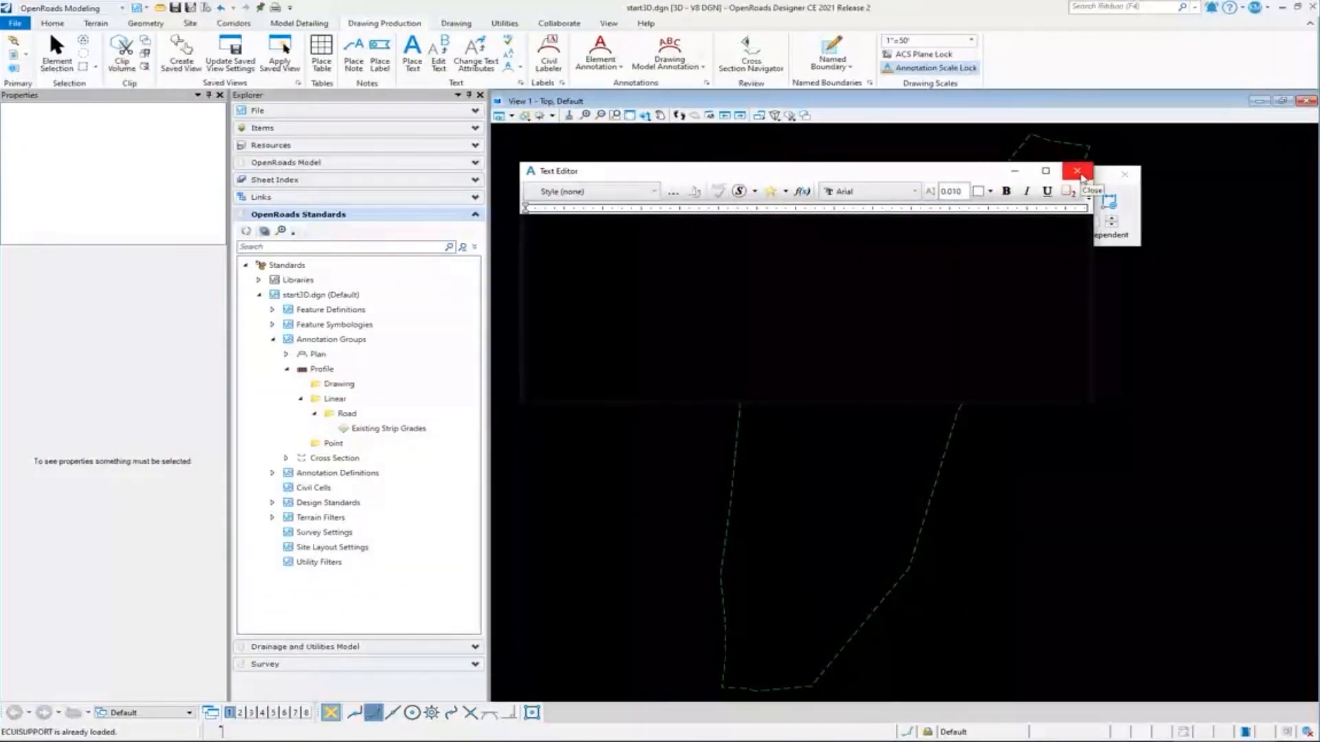